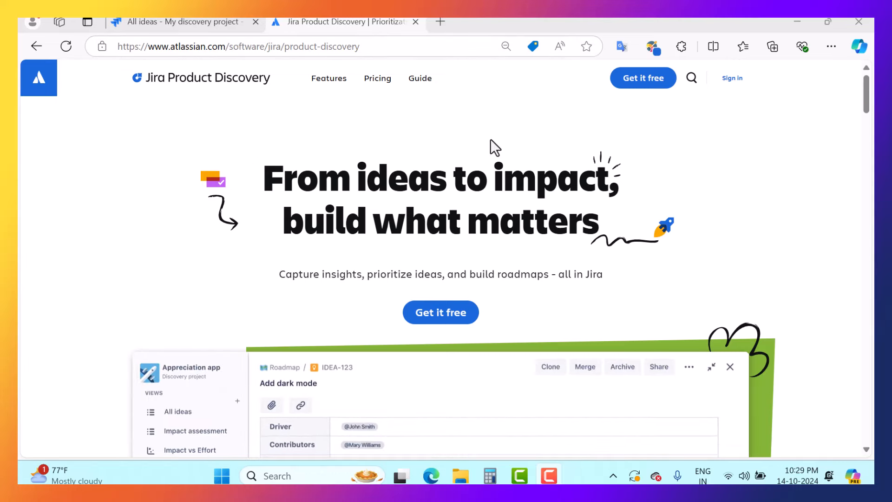
Scroll the product page past the hero down to the human-AI collaboration section
scroll("down", 3)
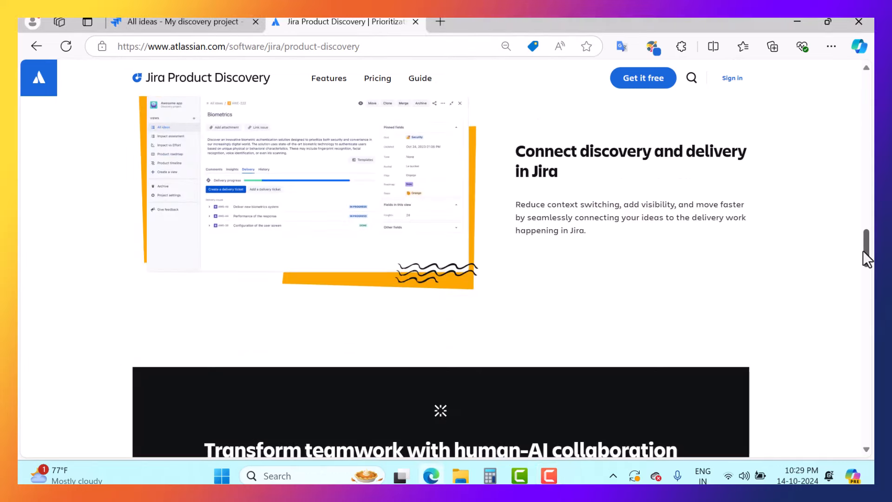
scroll("down", 3)
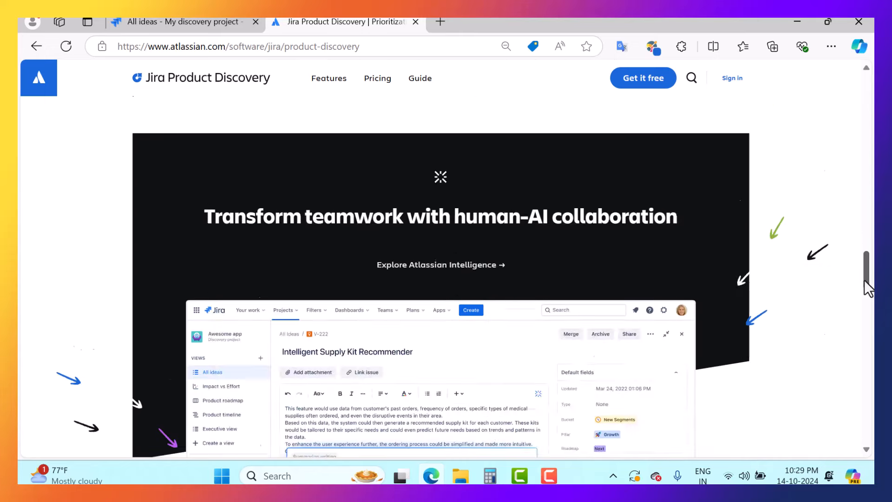
scroll("down", 3)
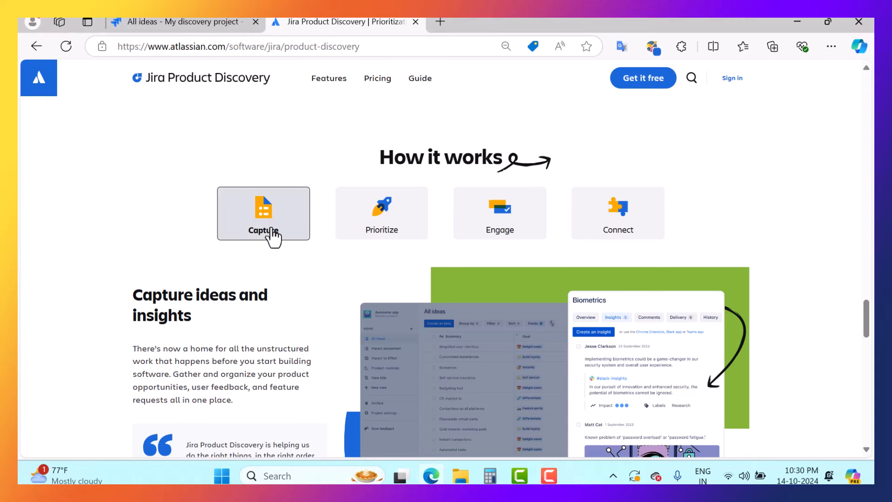
mouse_move(279, 322)
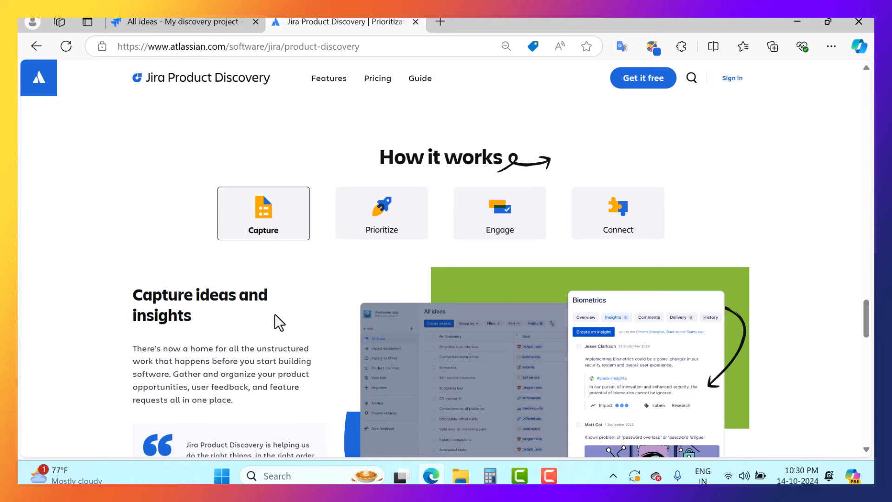
Step through the How it works tabs: Prioritize, Engage, then Connect
left_click(381, 214)
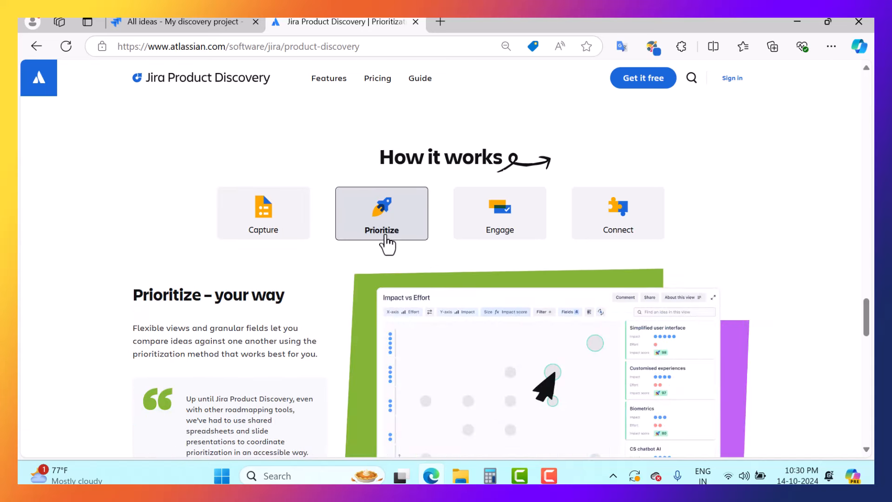
mouse_move(348, 304)
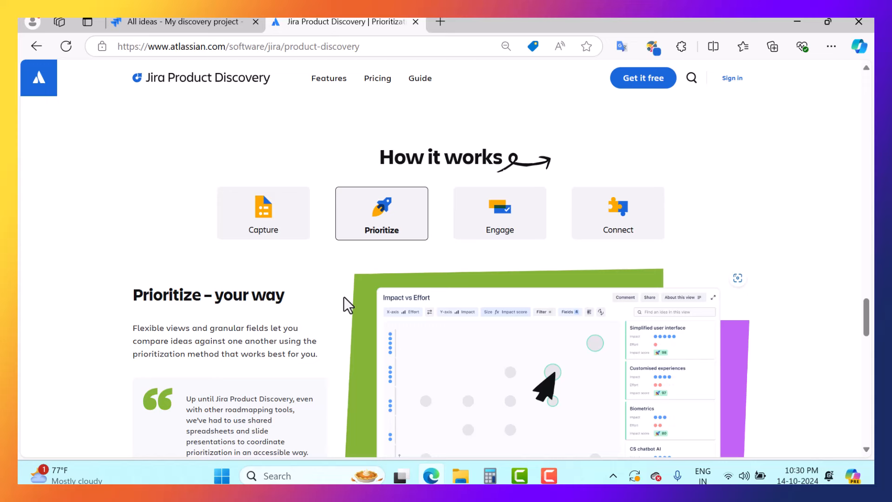
left_click(500, 213)
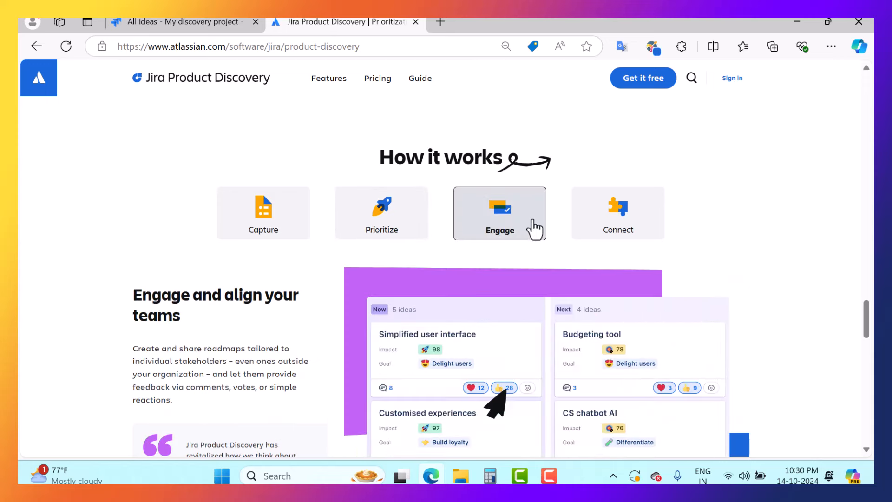
mouse_move(730, 243)
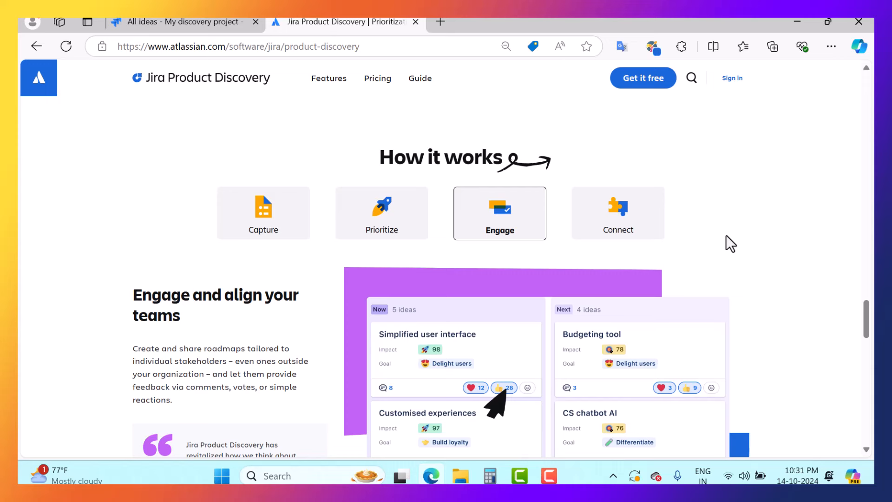
mouse_move(592, 198)
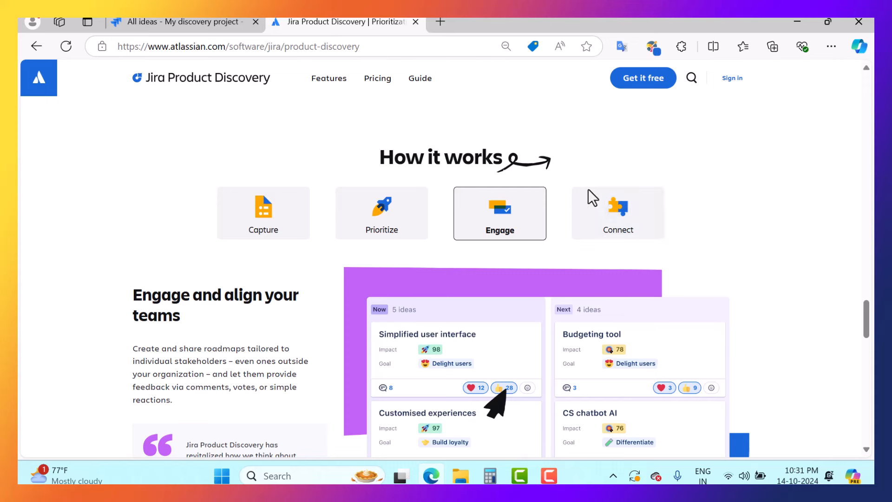
left_click(618, 213)
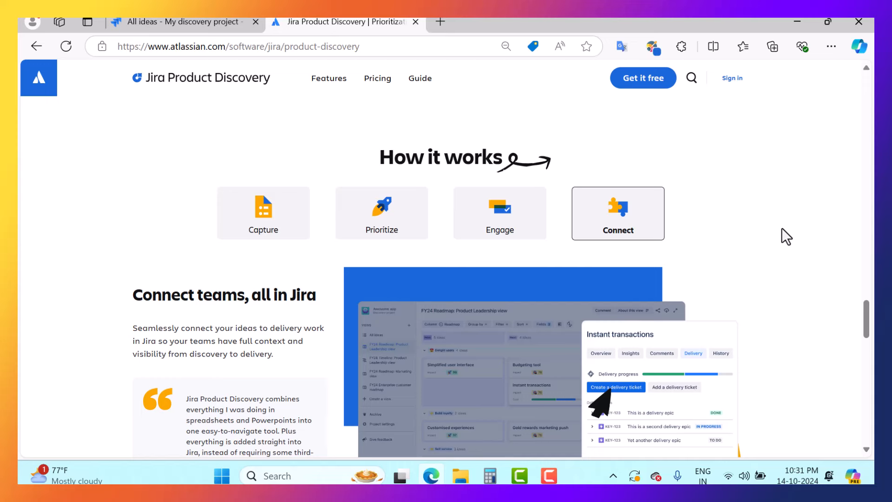
mouse_move(727, 370)
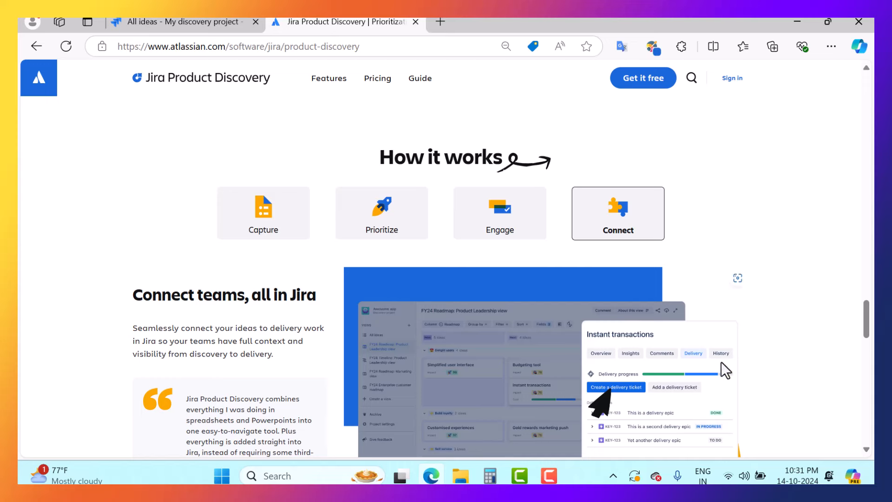
mouse_move(787, 369)
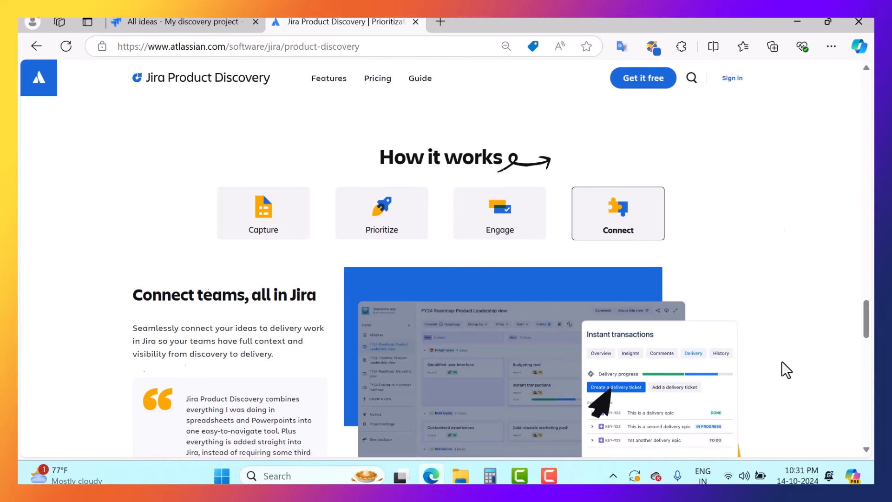
Return to the product overview and go to the Free, Standard and Premium pricing plans
left_click(263, 213)
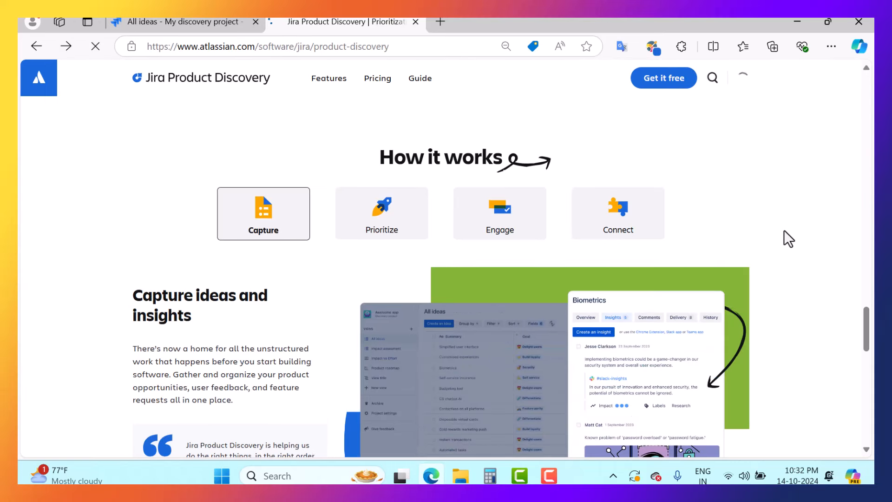
mouse_move(377, 79)
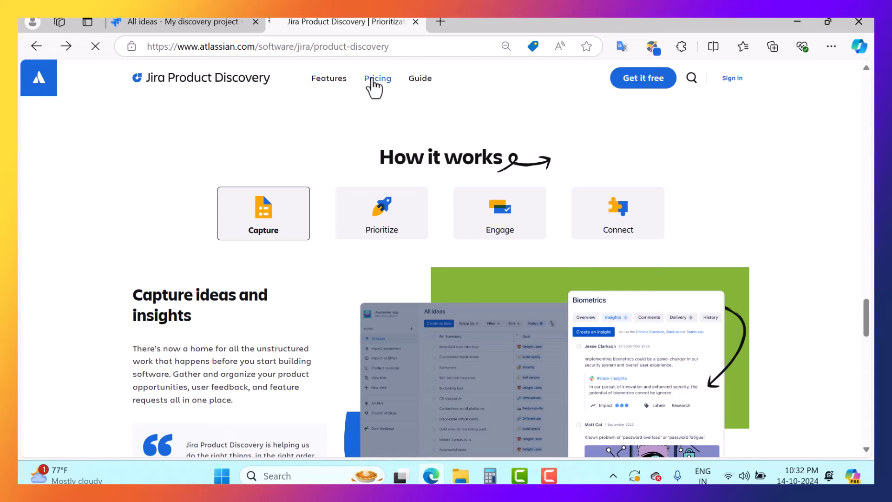
left_click(378, 78)
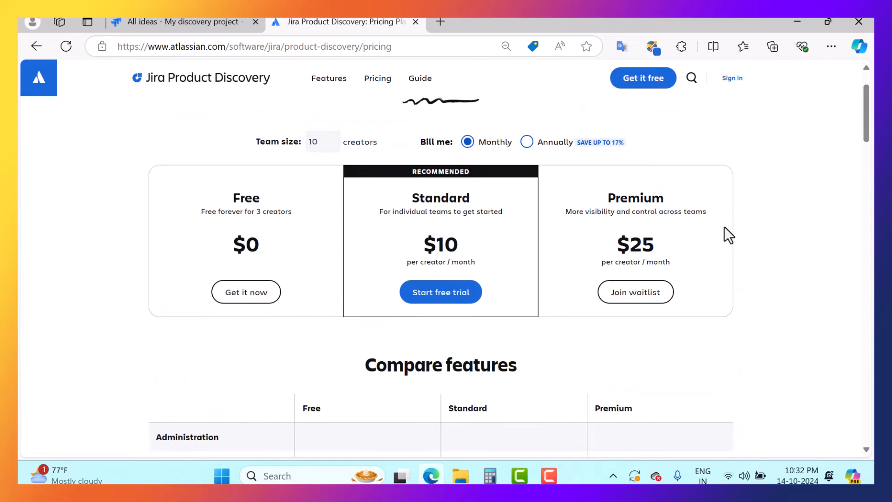
mouse_move(657, 211)
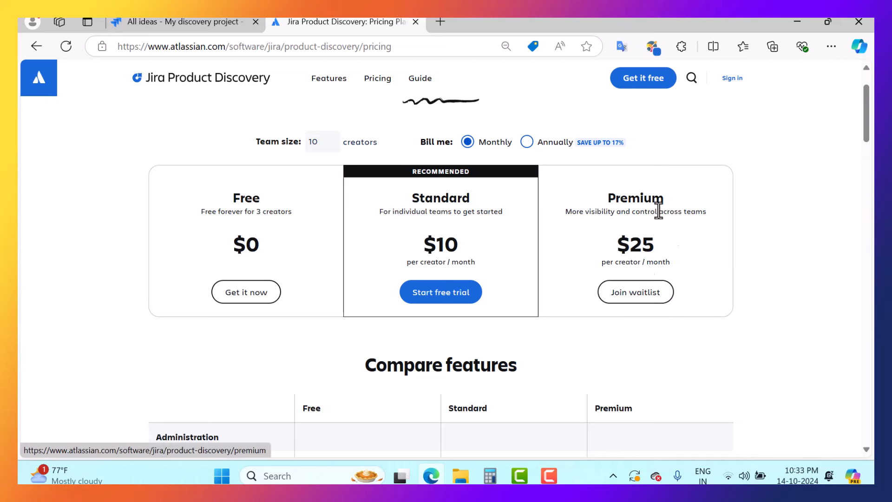
mouse_move(259, 231)
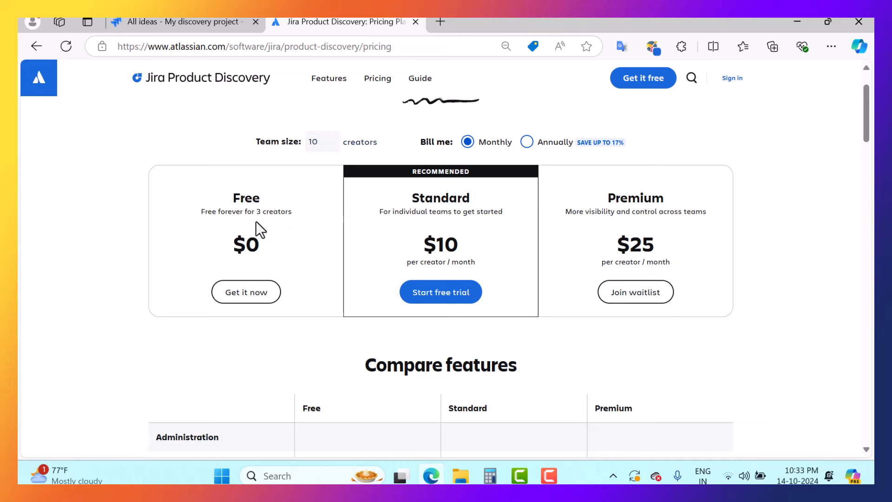
scroll("down", 3)
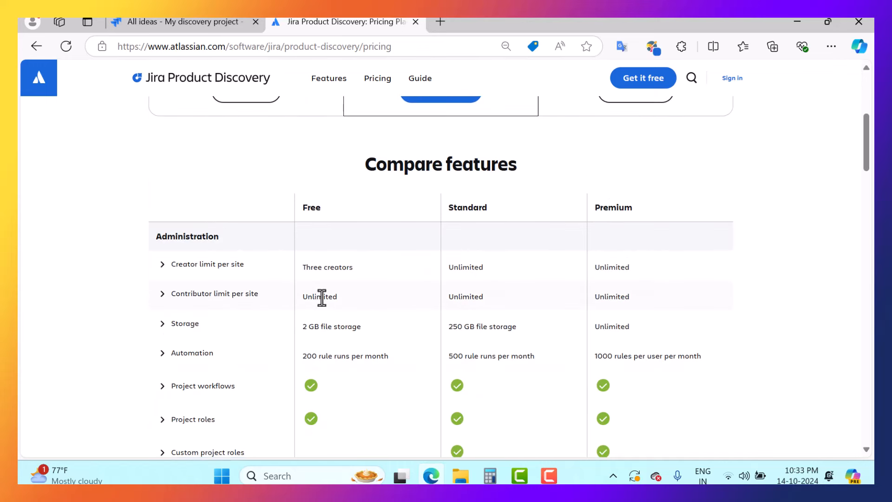
mouse_move(334, 273)
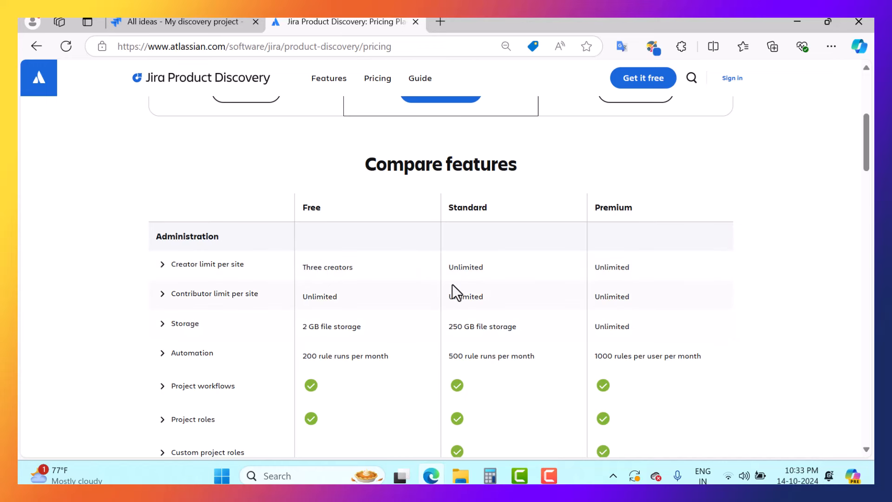
Review the Compare features table down to customer support and SLA
scroll("down", 3)
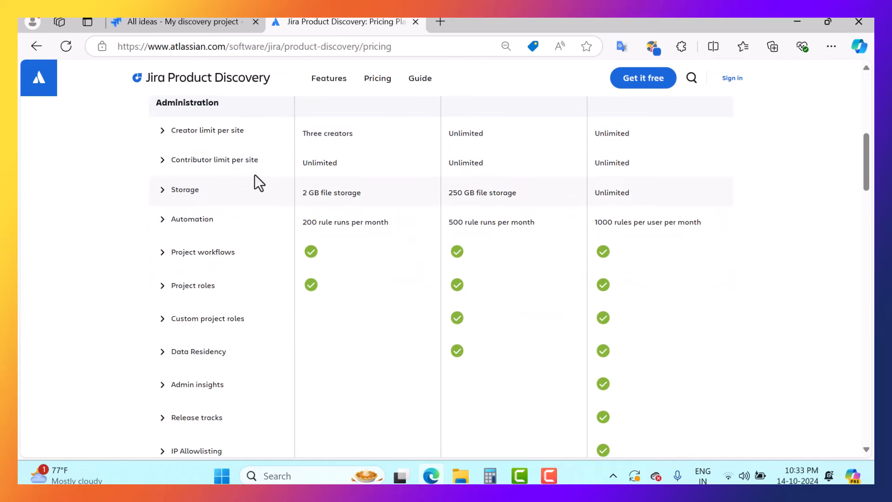
mouse_move(322, 177)
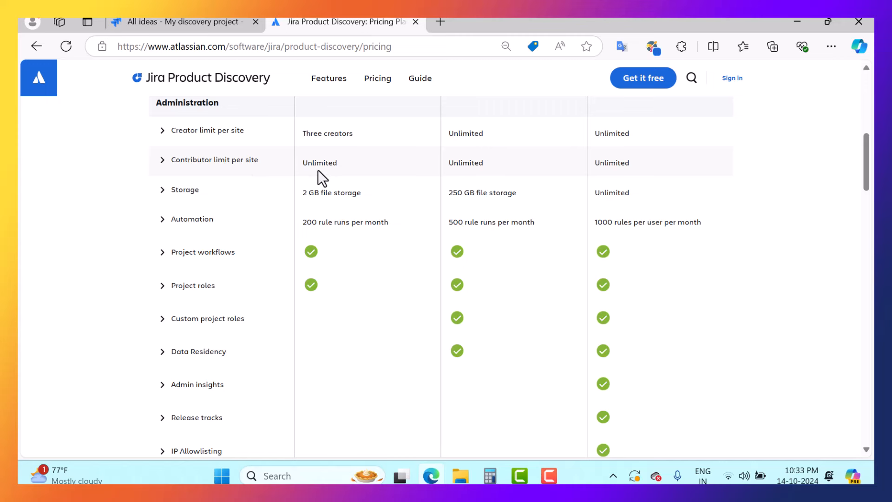
mouse_move(374, 228)
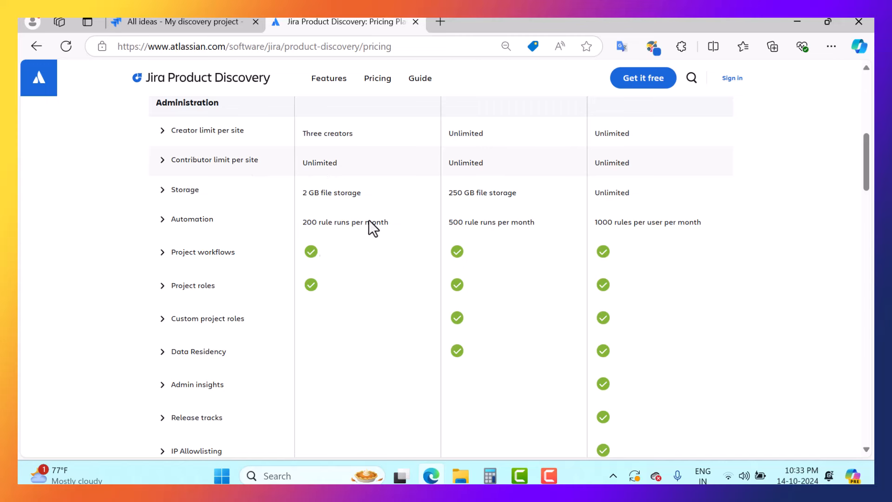
mouse_move(511, 195)
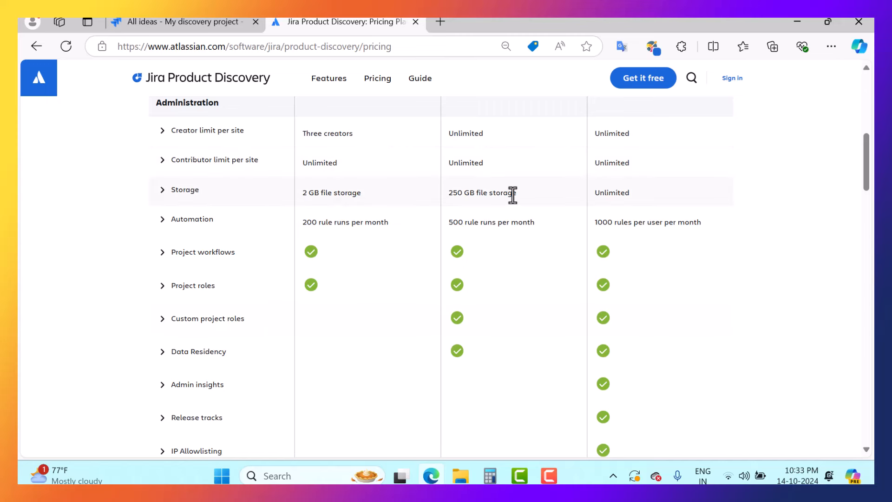
mouse_move(363, 249)
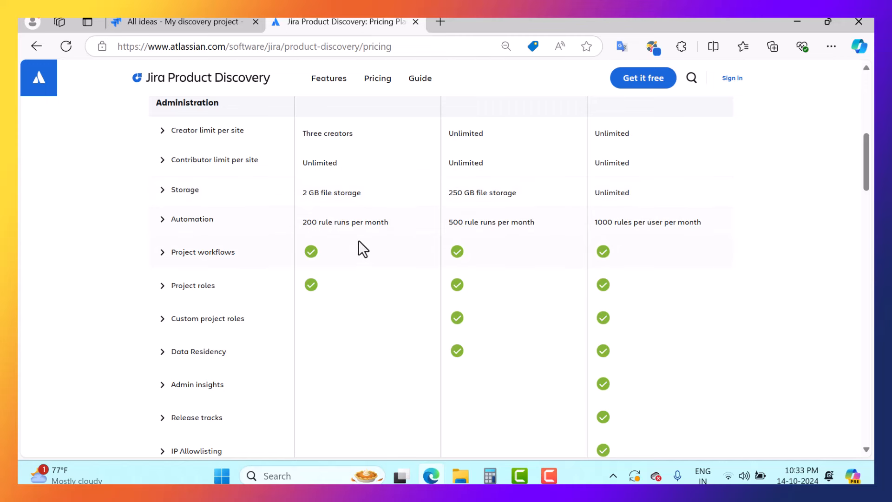
mouse_move(334, 241)
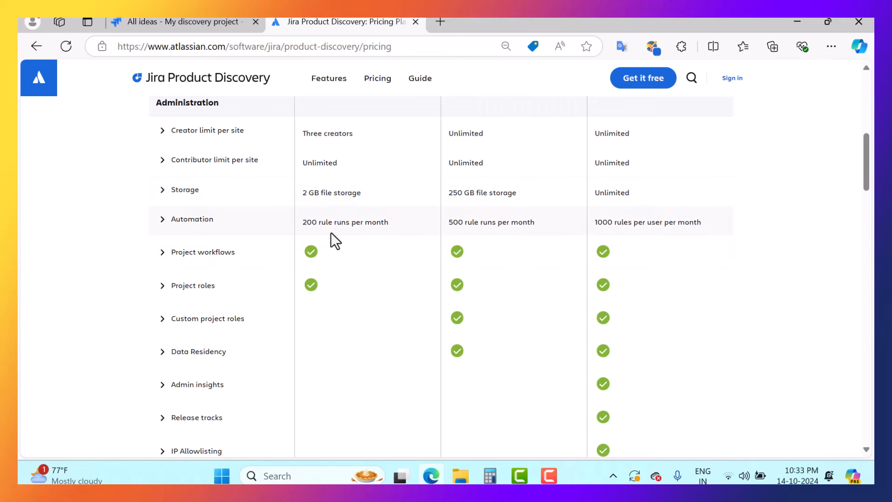
mouse_move(530, 262)
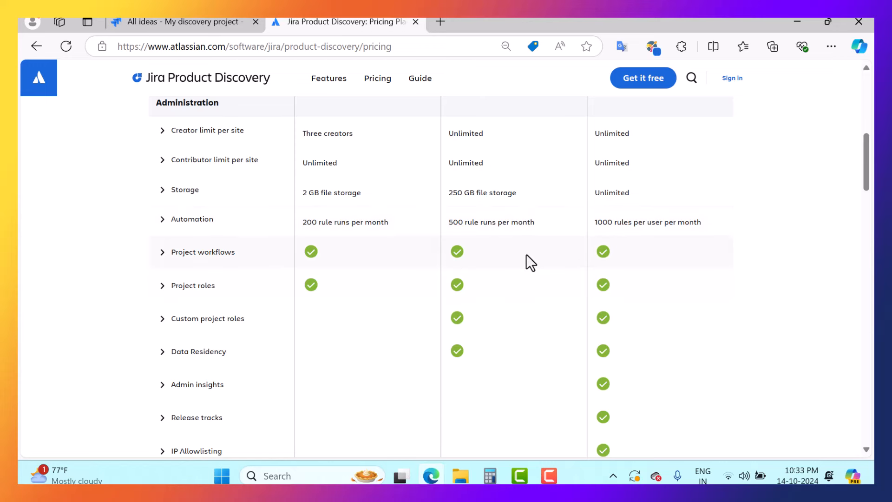
mouse_move(508, 243)
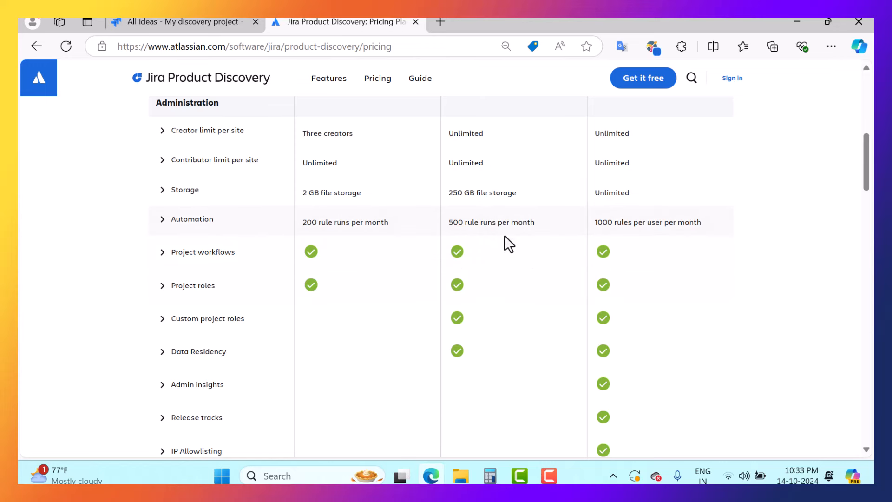
scroll("down", 3)
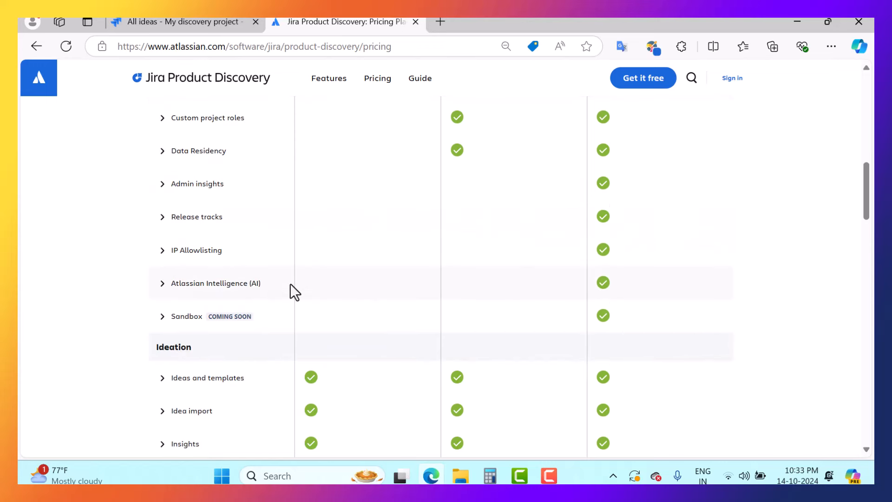
mouse_move(379, 300)
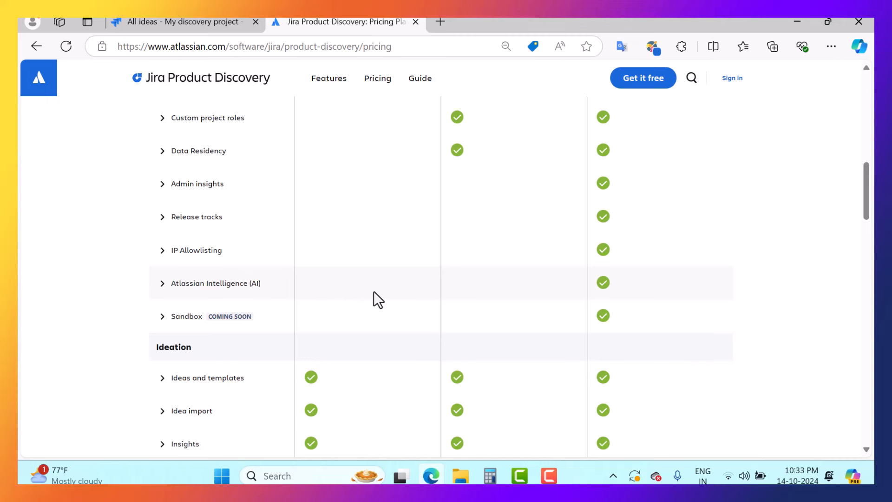
mouse_move(371, 293)
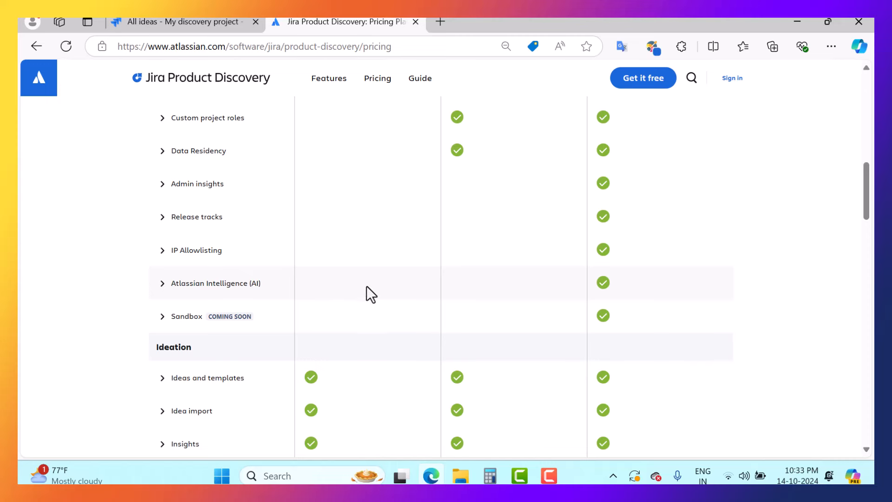
mouse_move(604, 300)
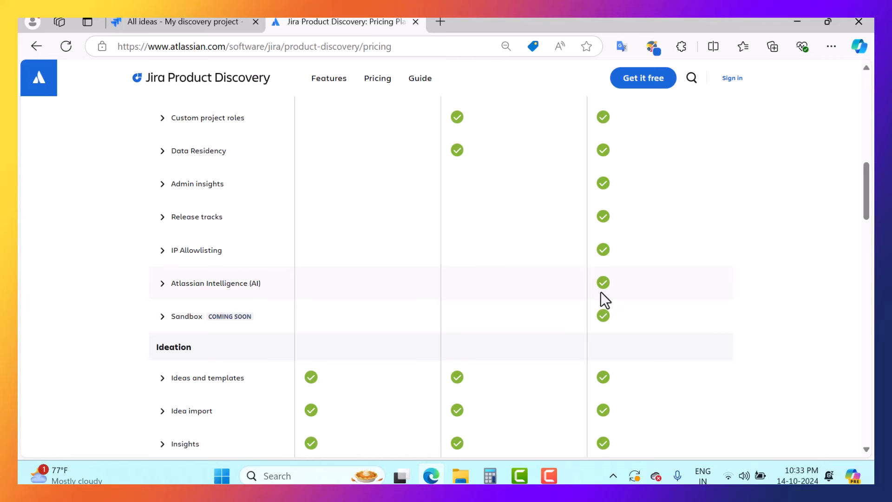
scroll("up", 3)
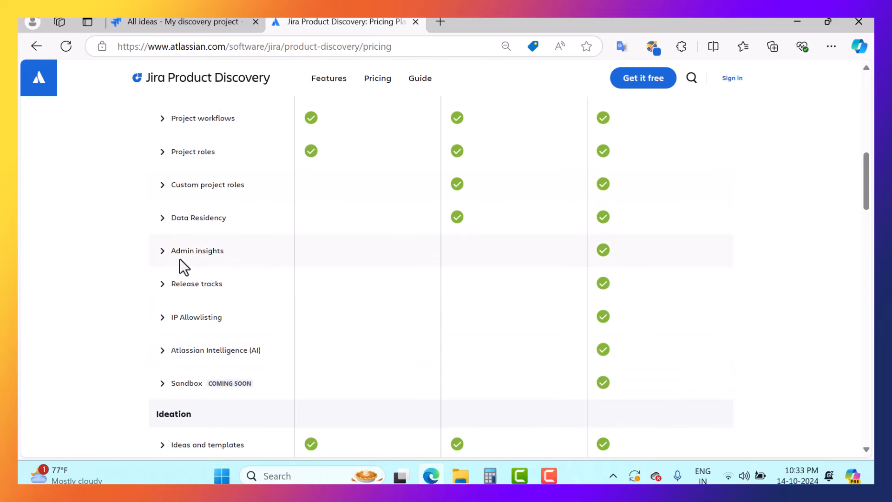
mouse_move(212, 330)
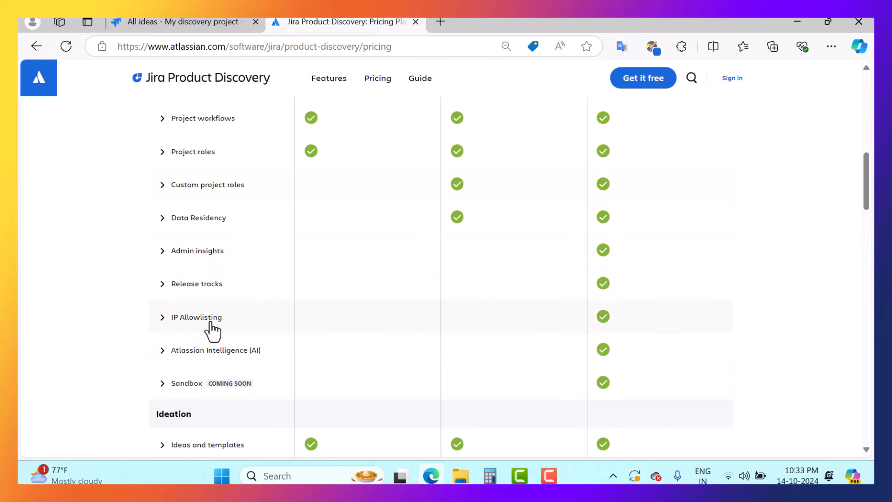
scroll("up", 3)
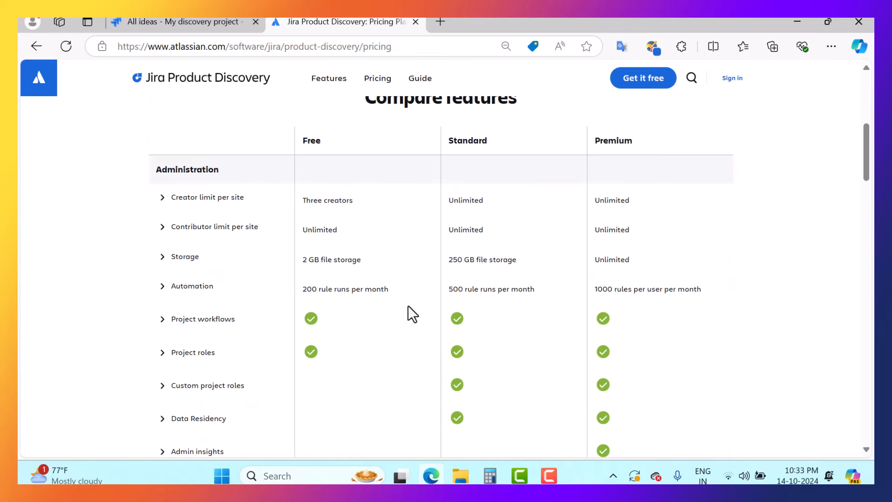
mouse_move(314, 158)
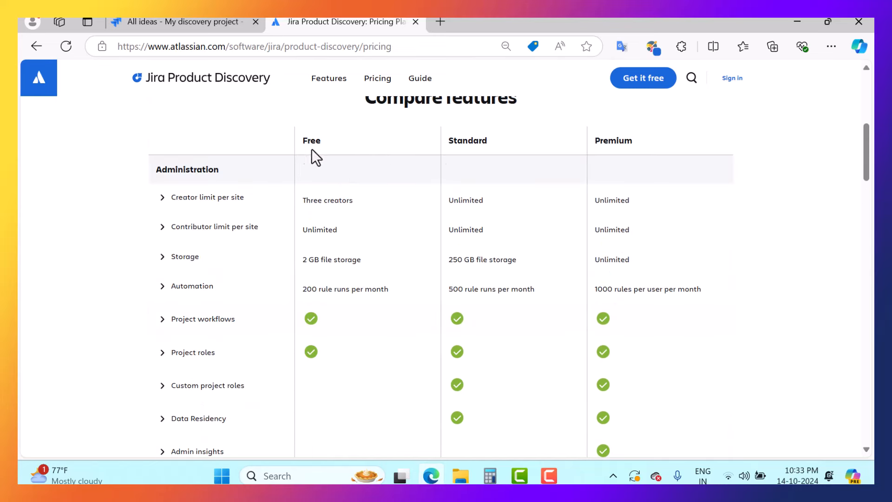
scroll("down", 3)
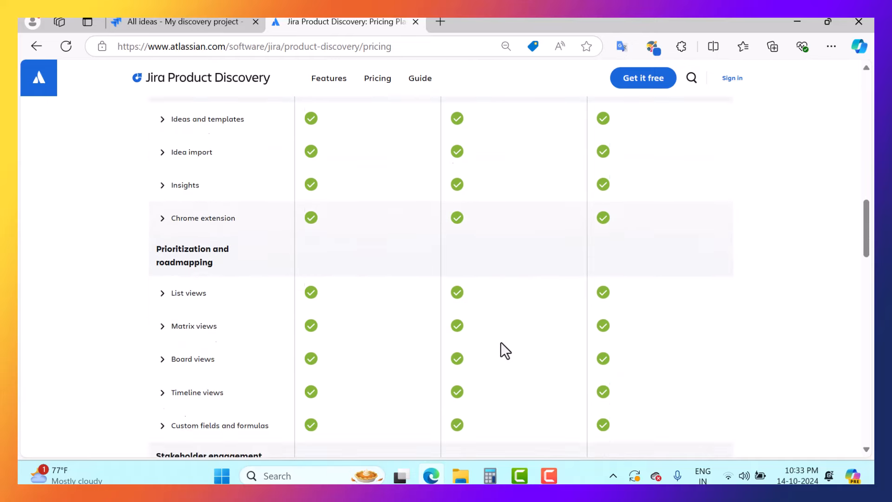
scroll("up", 3)
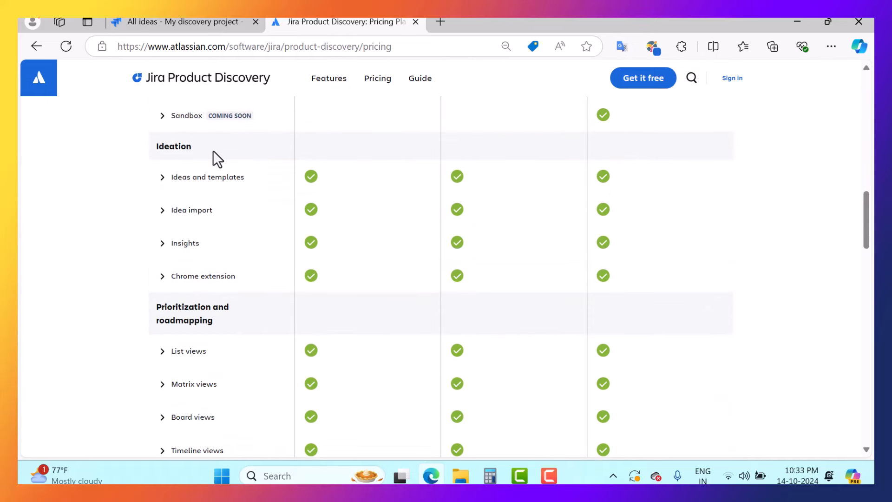
mouse_move(247, 196)
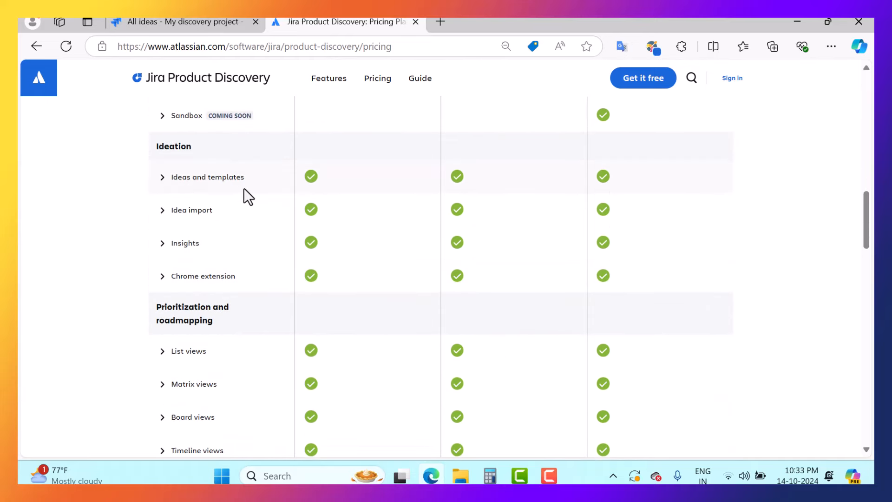
mouse_move(213, 284)
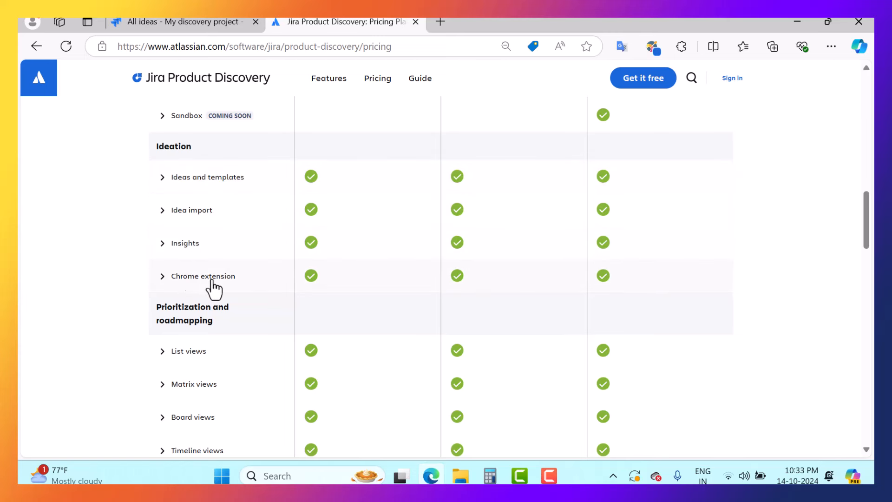
mouse_move(314, 187)
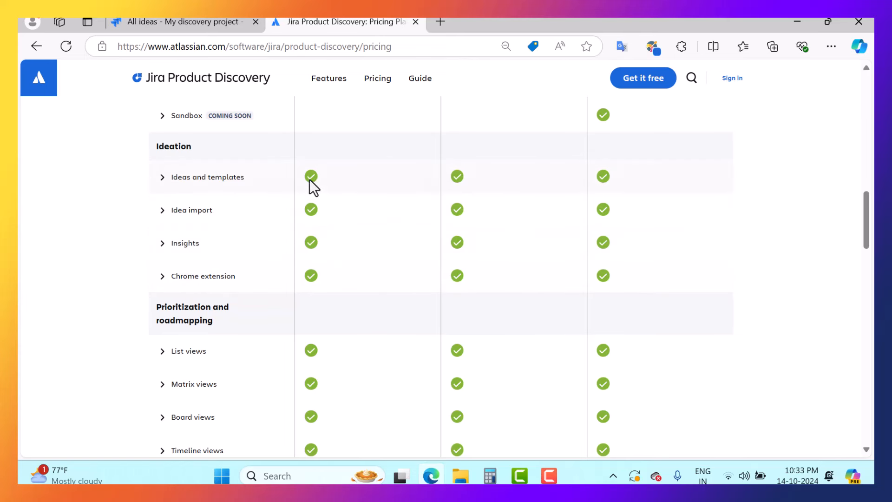
mouse_move(525, 320)
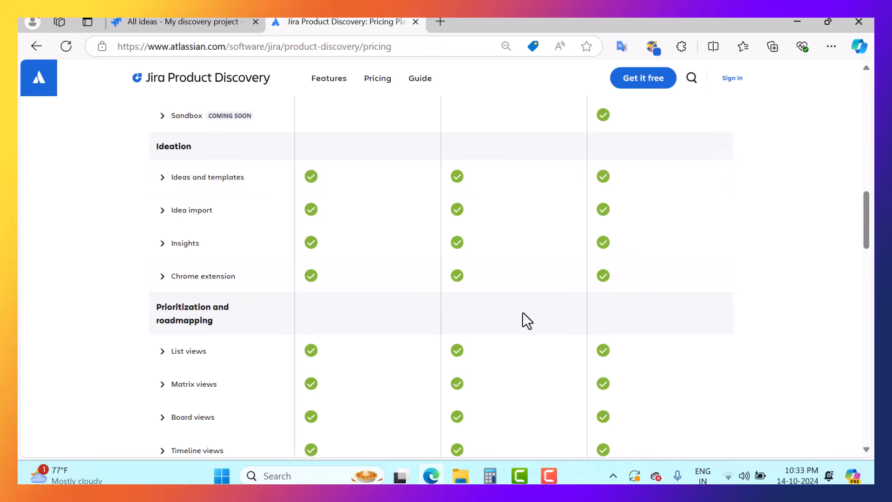
scroll("down", 3)
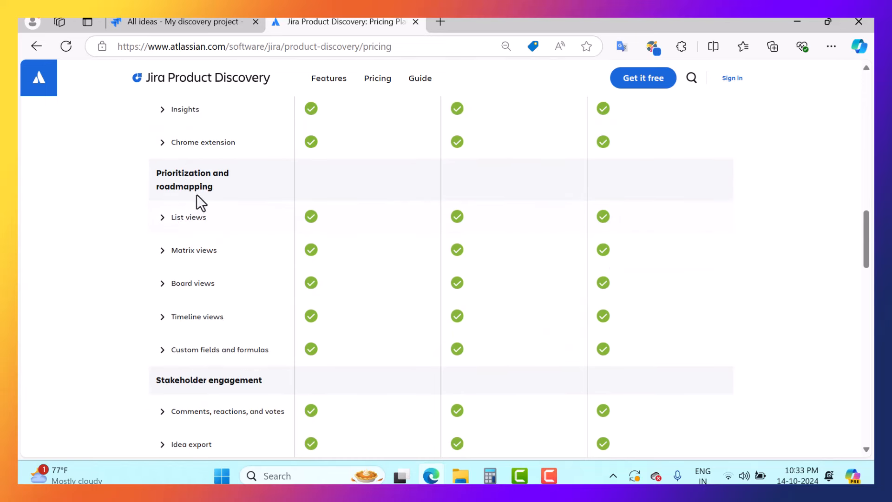
scroll("down", 3)
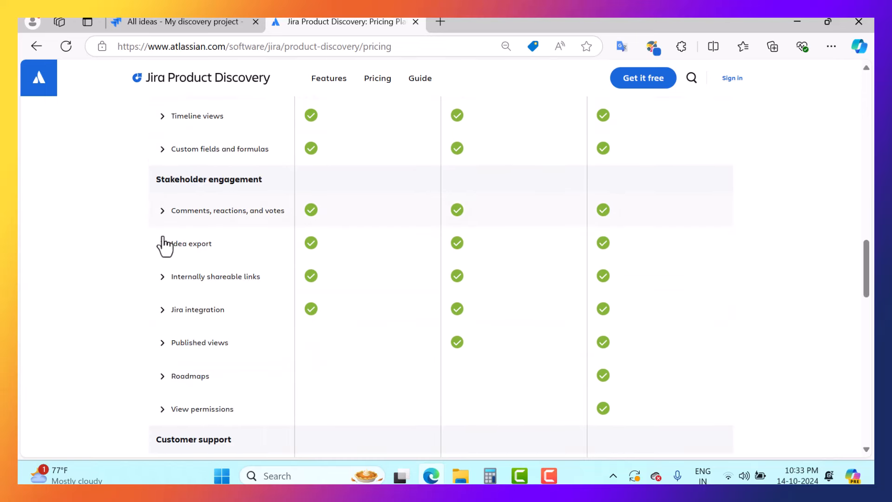
scroll("down", 3)
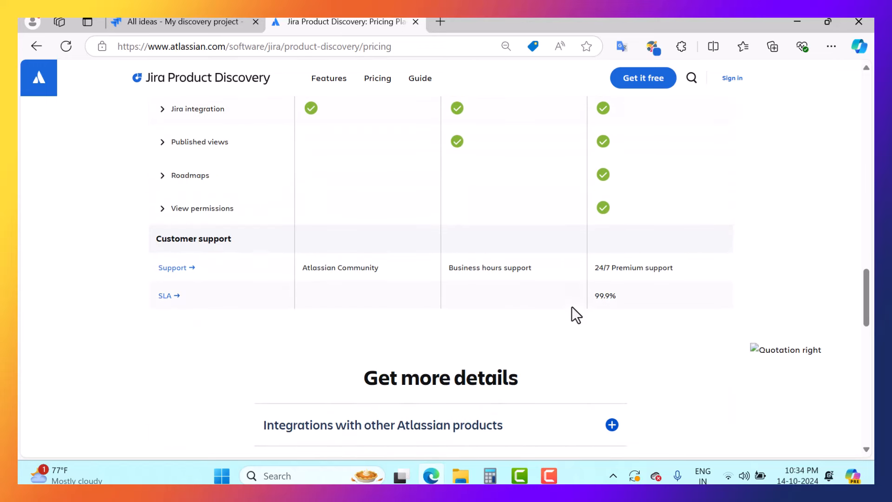
Scroll back to the top of the pricing page and return to the All ideas tab
left_click(256, 46)
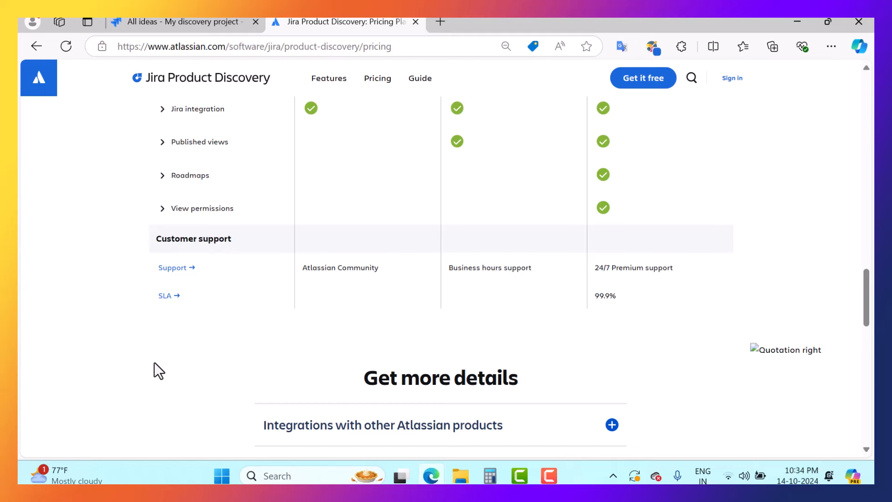
scroll("up", 3)
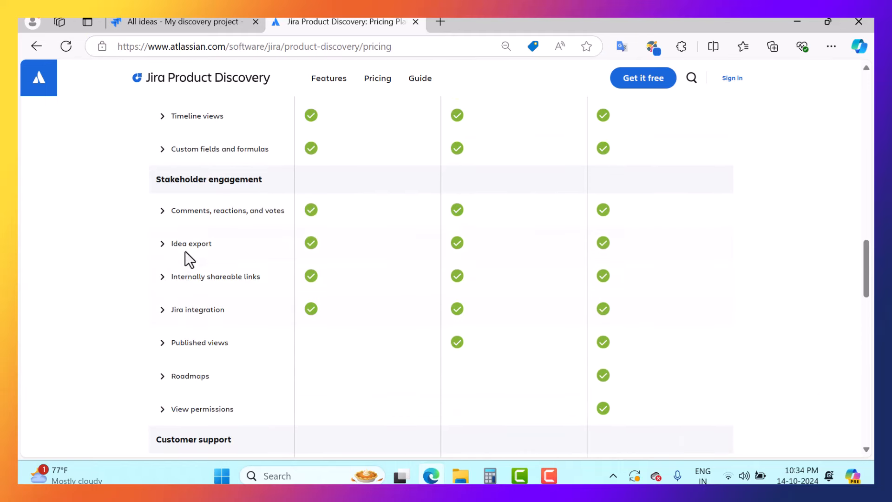
scroll("up", 3)
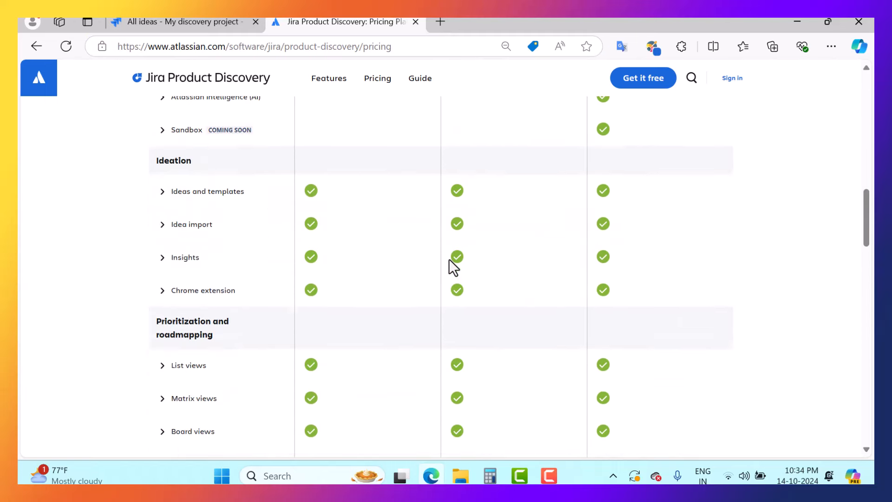
scroll("up", 3)
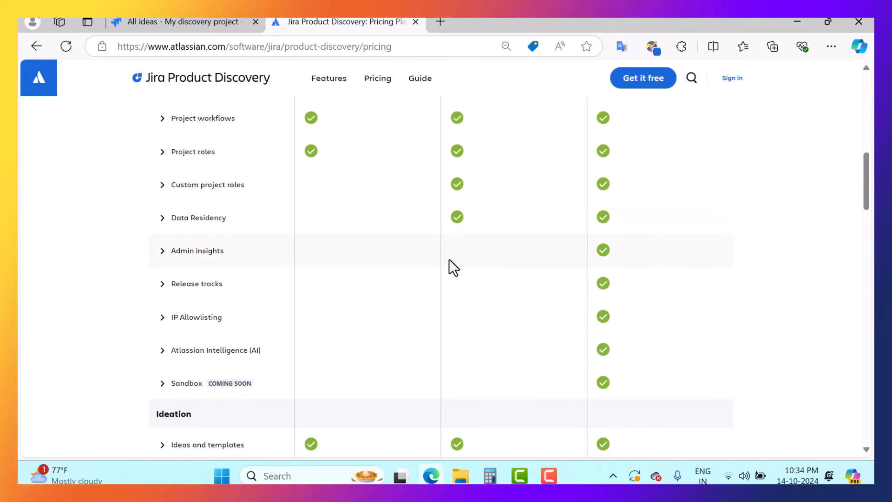
scroll("up", 3)
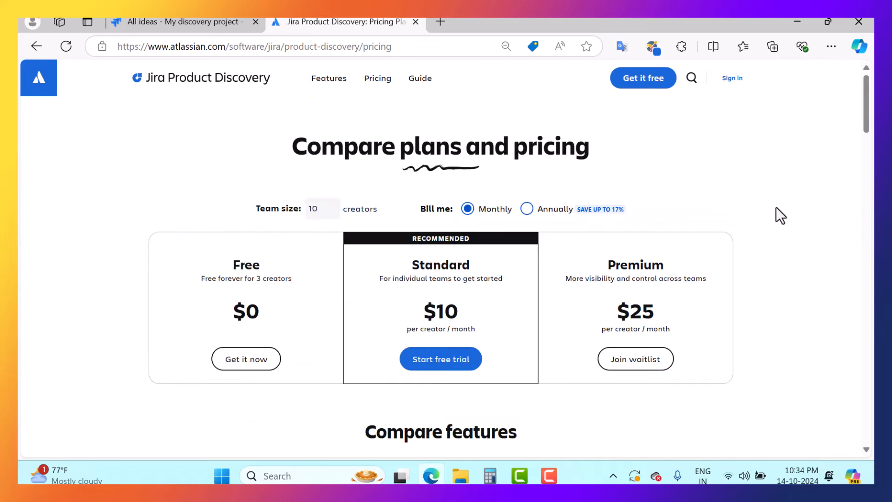
left_click(183, 22)
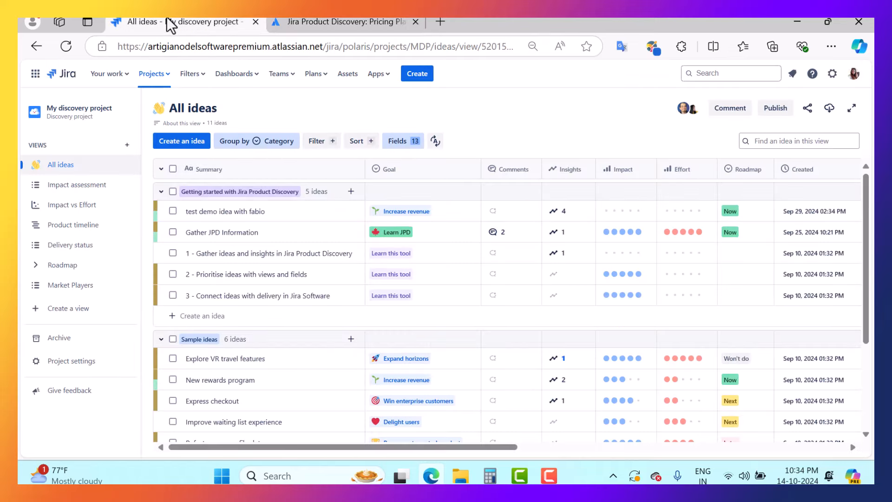
mouse_move(737, 289)
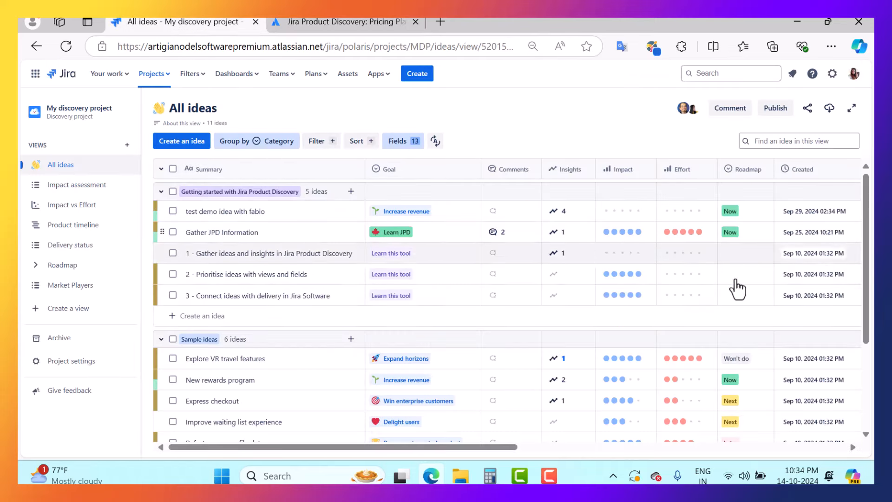
mouse_move(347, 203)
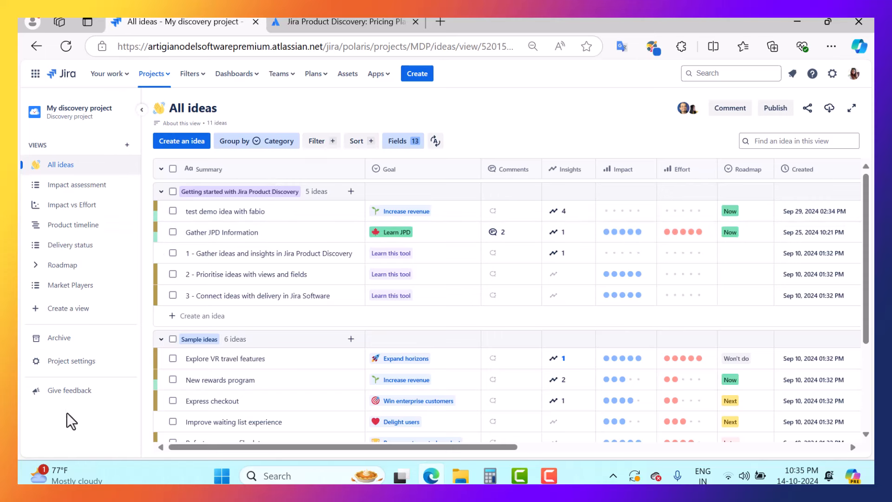
mouse_move(72, 205)
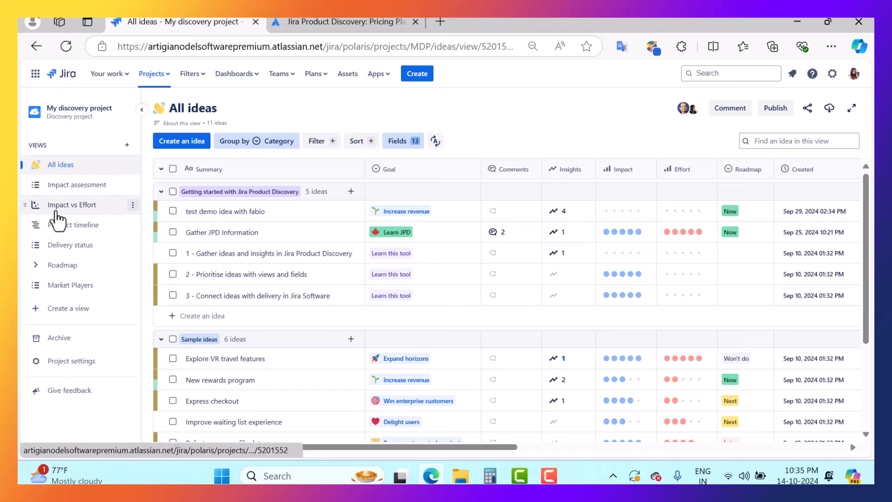
mouse_move(73, 225)
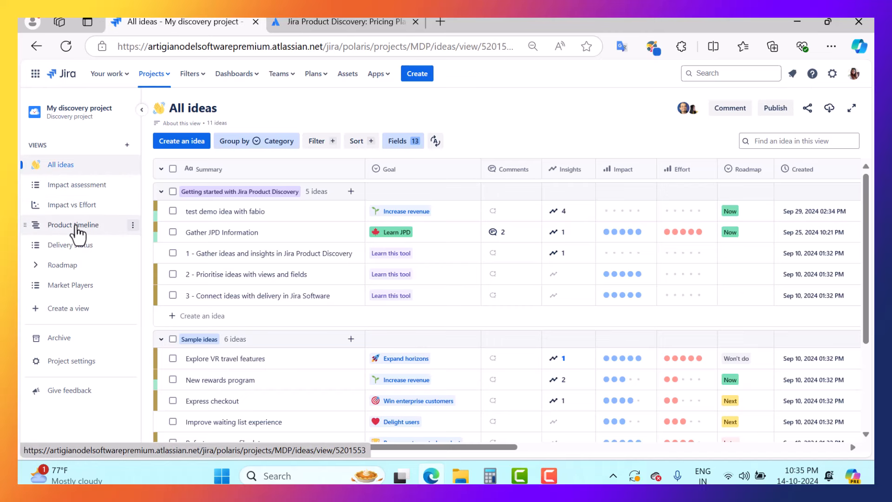
mouse_move(58, 262)
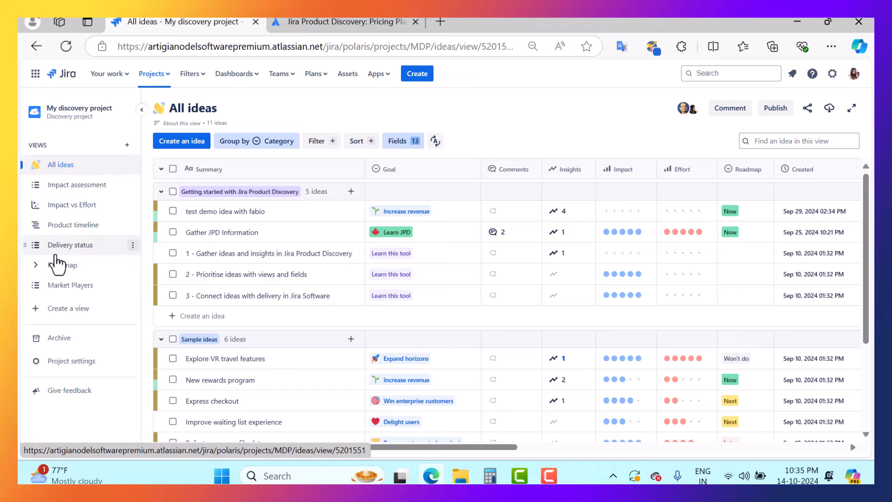
mouse_move(127, 145)
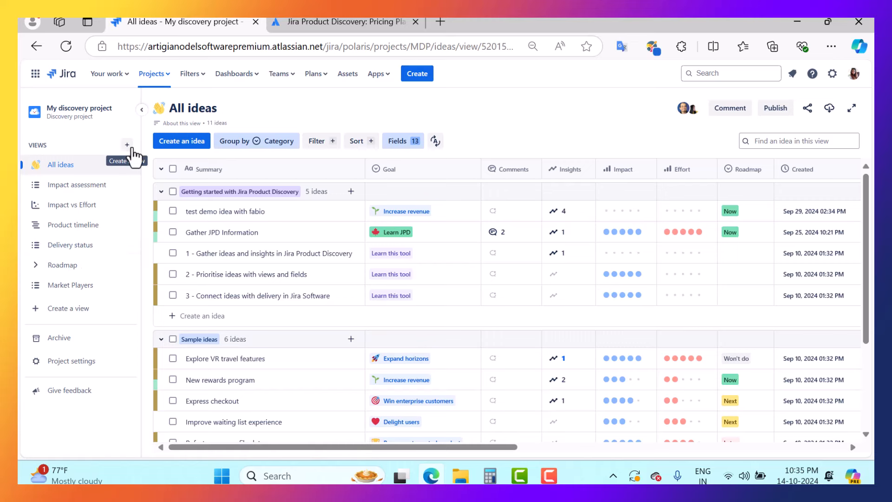
left_click(127, 144)
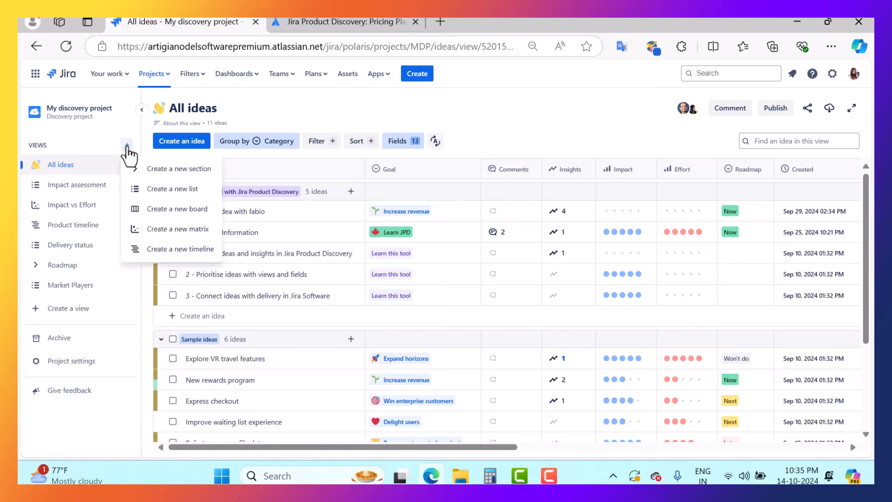
mouse_move(190, 205)
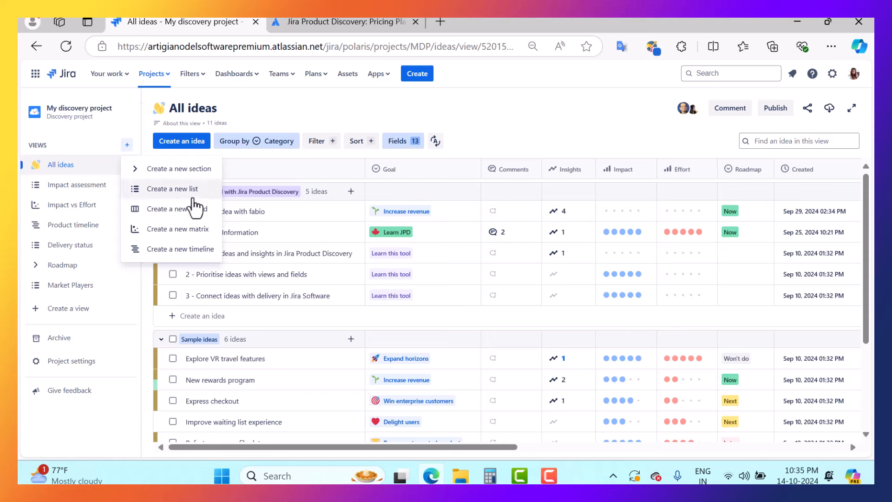
mouse_move(203, 248)
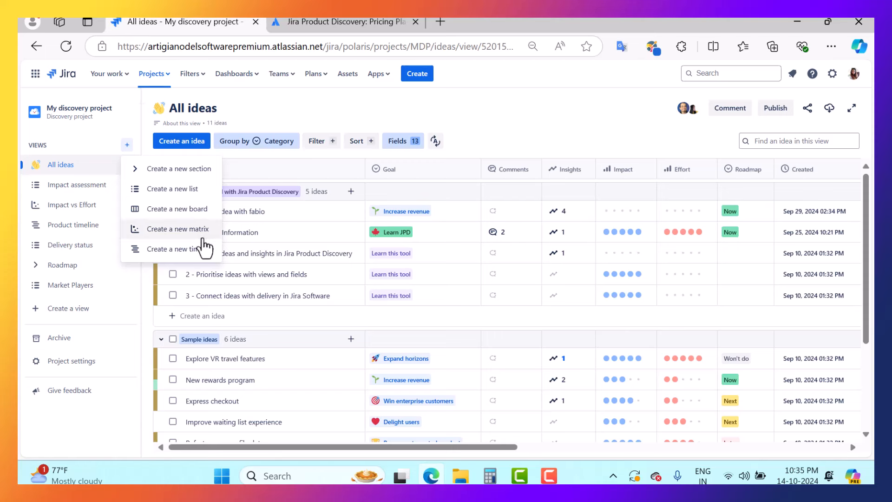
mouse_move(188, 187)
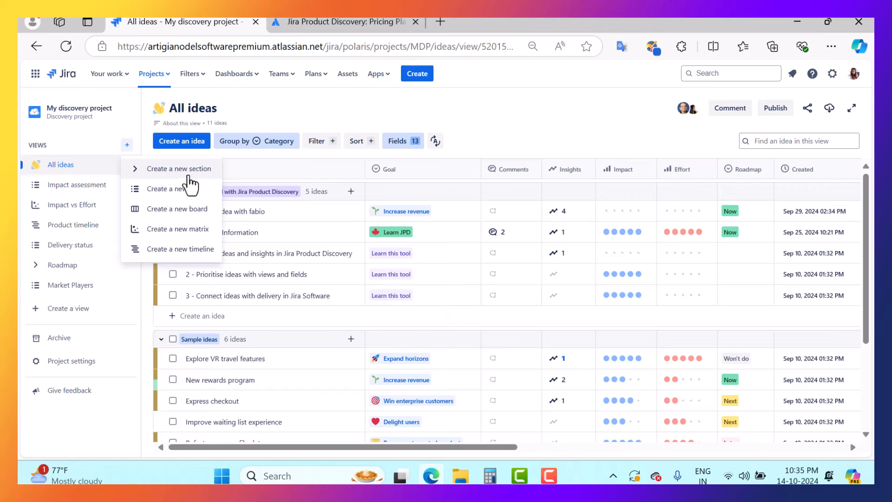
mouse_move(70, 308)
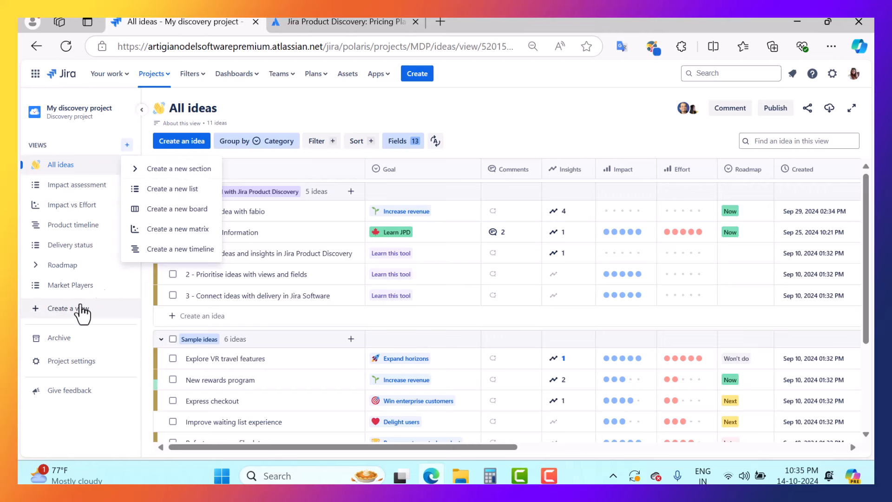
mouse_move(174, 168)
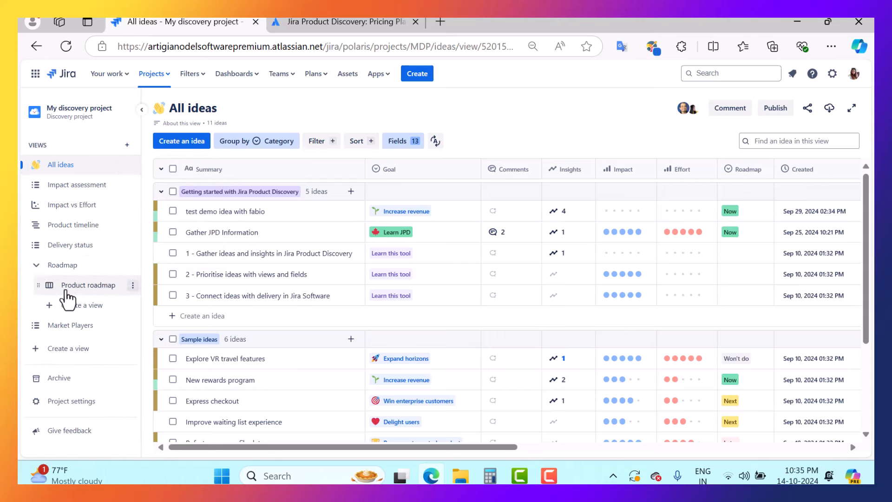
mouse_move(102, 290)
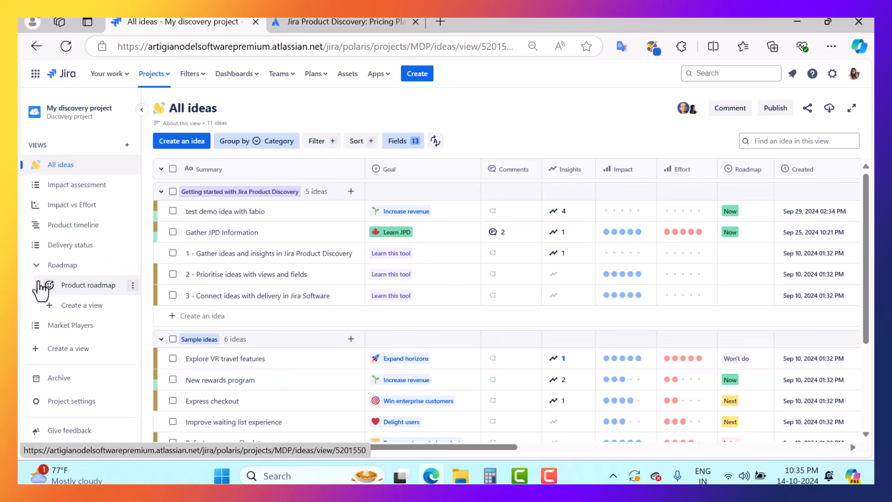
left_click(51, 265)
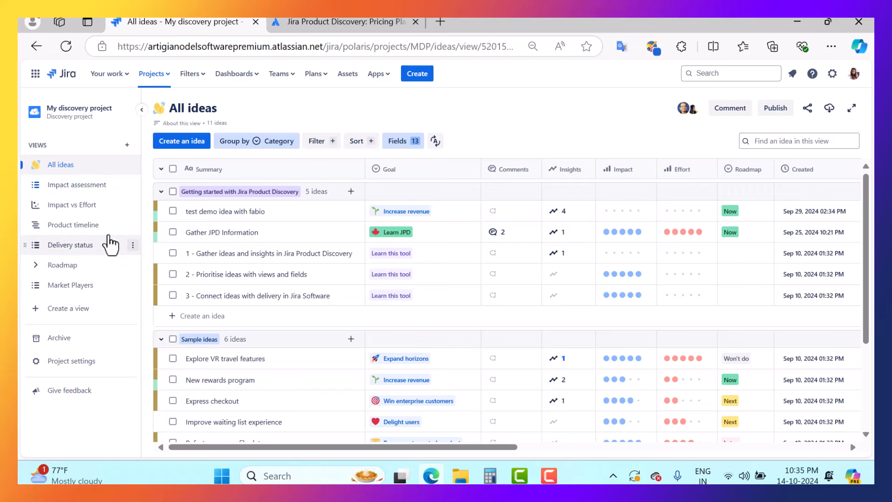
mouse_move(403, 165)
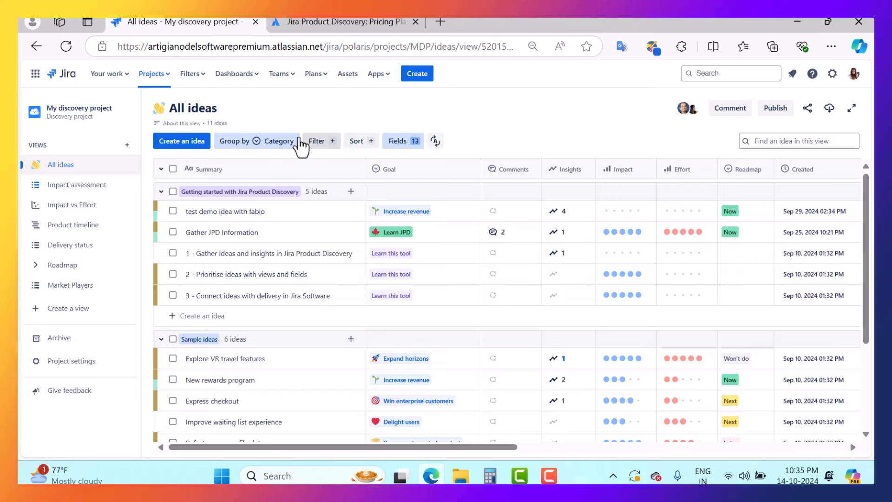
Add the idea 'test idea about the jod video' and view its details
left_click(182, 140)
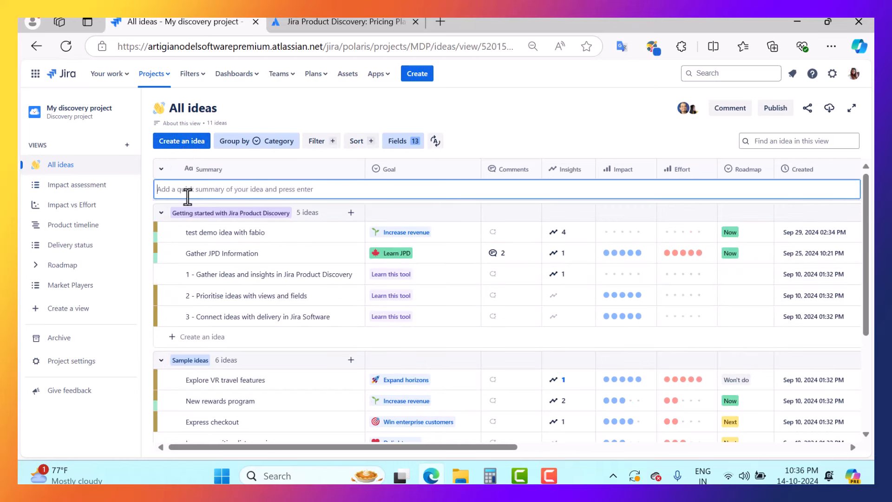
mouse_move(215, 189)
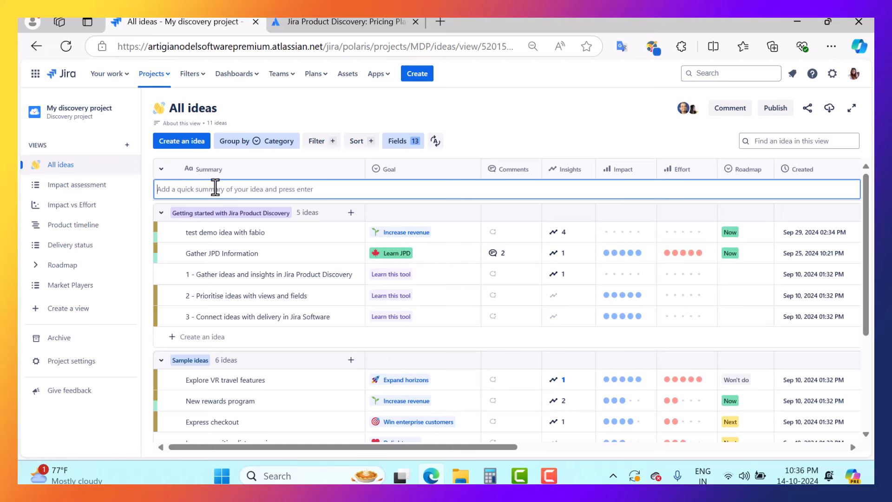
type("te")
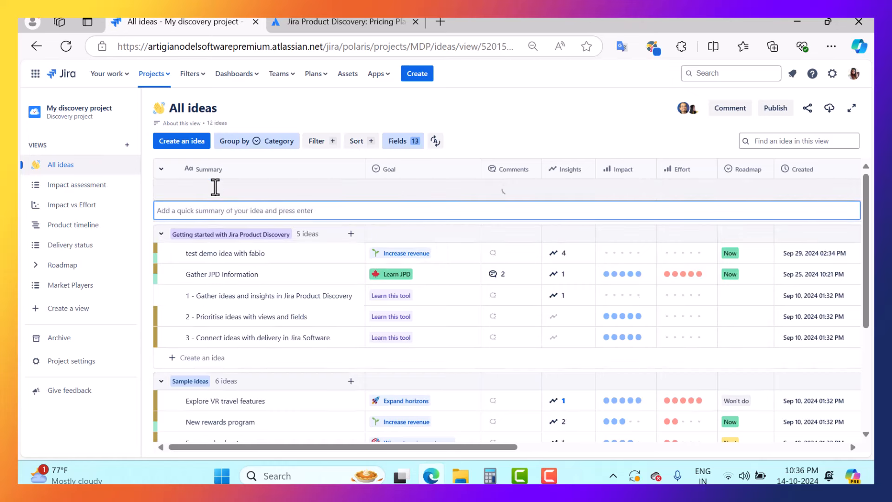
mouse_move(252, 157)
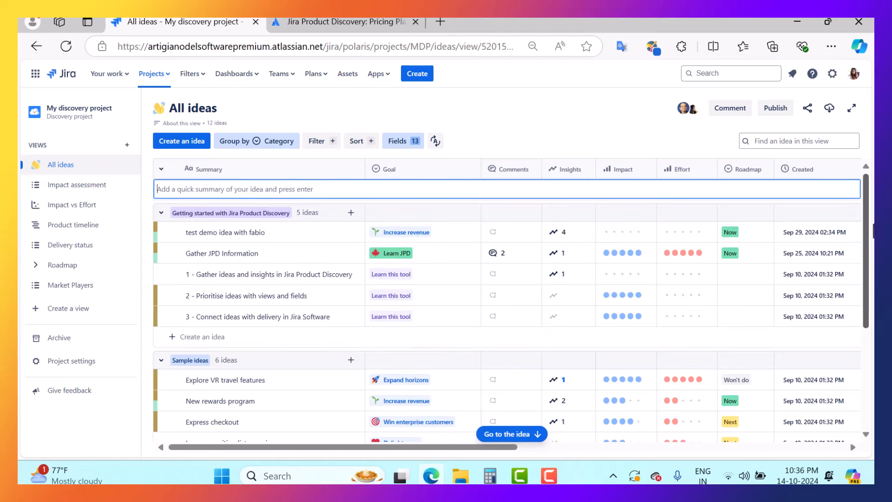
scroll("down", 3)
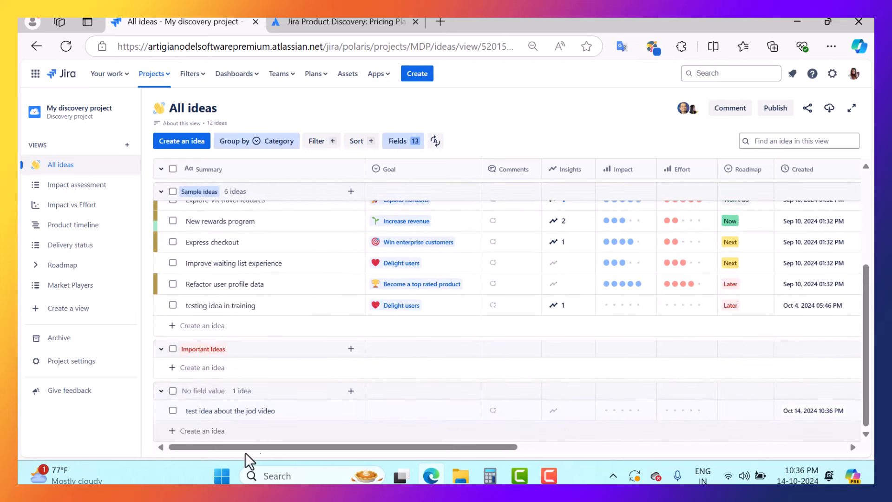
left_click(230, 410)
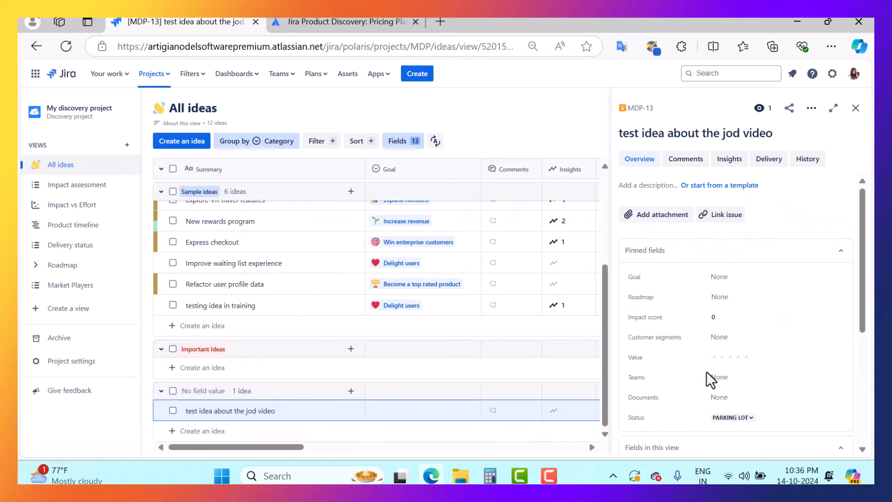
Set the test idea's Category to Getting started with Jira Product Discovery and reopen its details
left_click(777, 339)
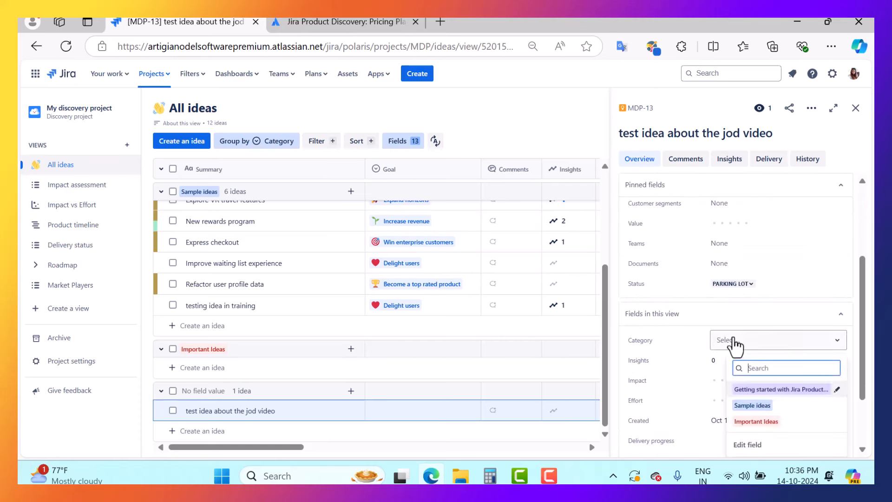
left_click(782, 389)
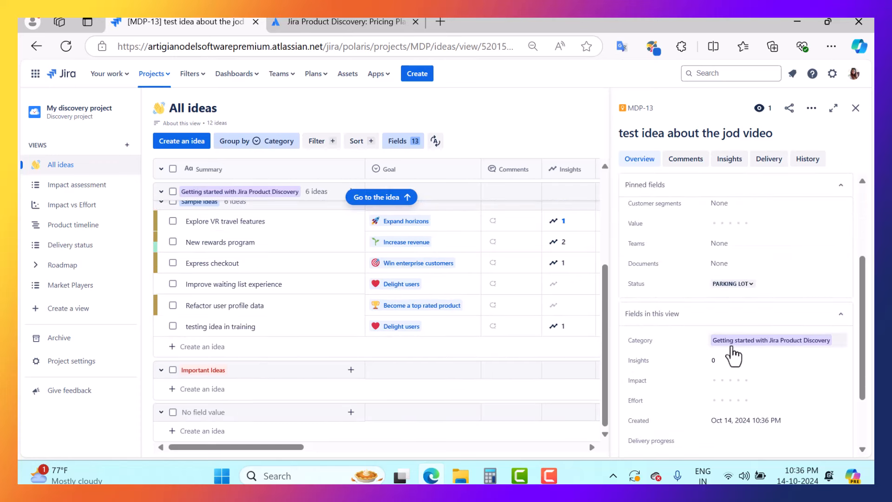
scroll("up", 3)
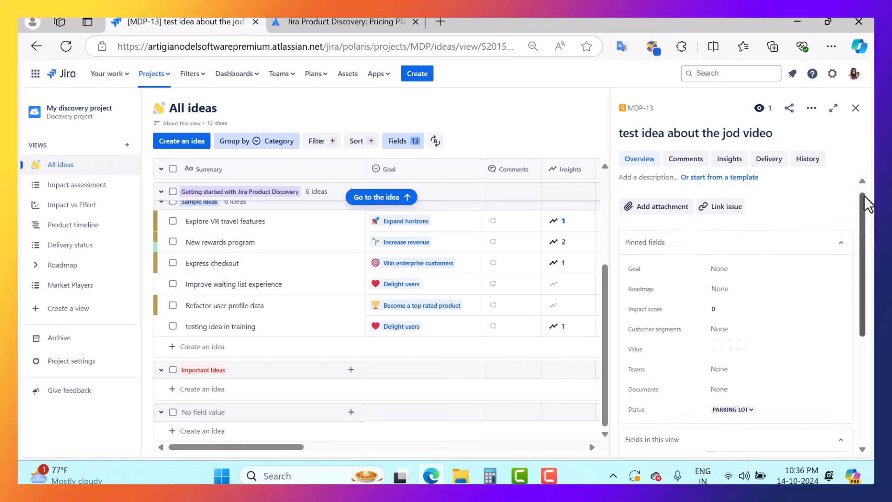
scroll("up", 3)
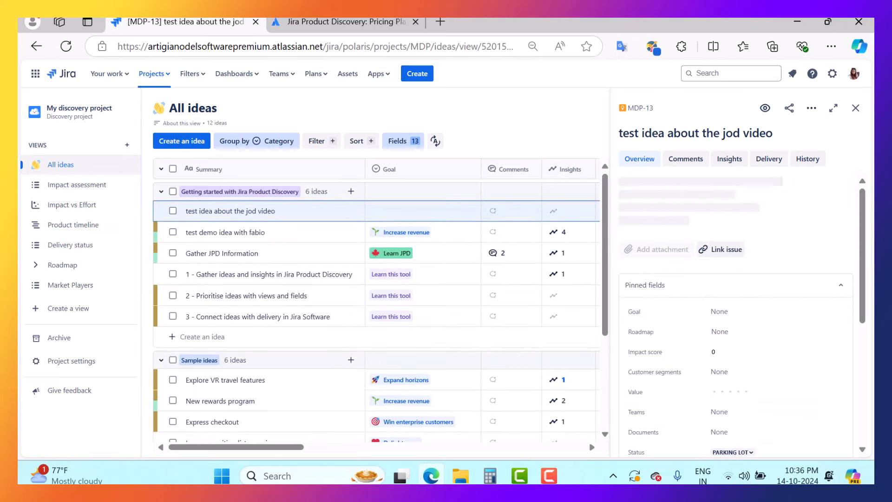
left_click(856, 107)
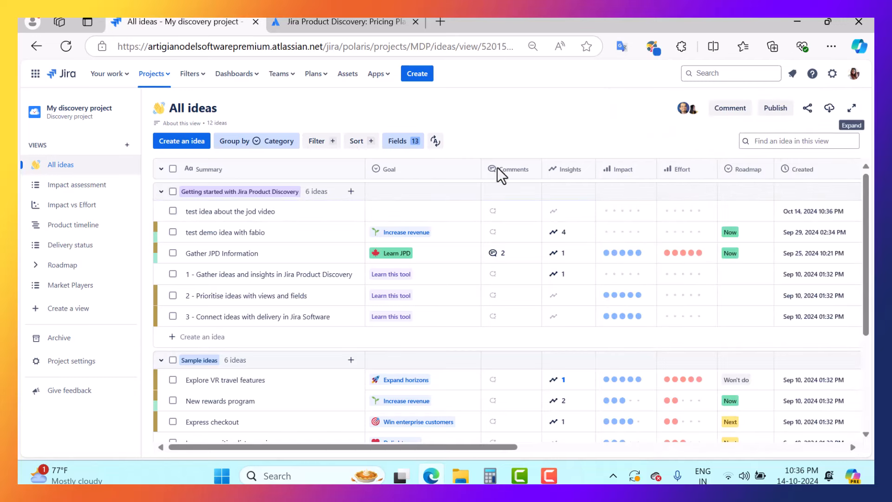
left_click(230, 211)
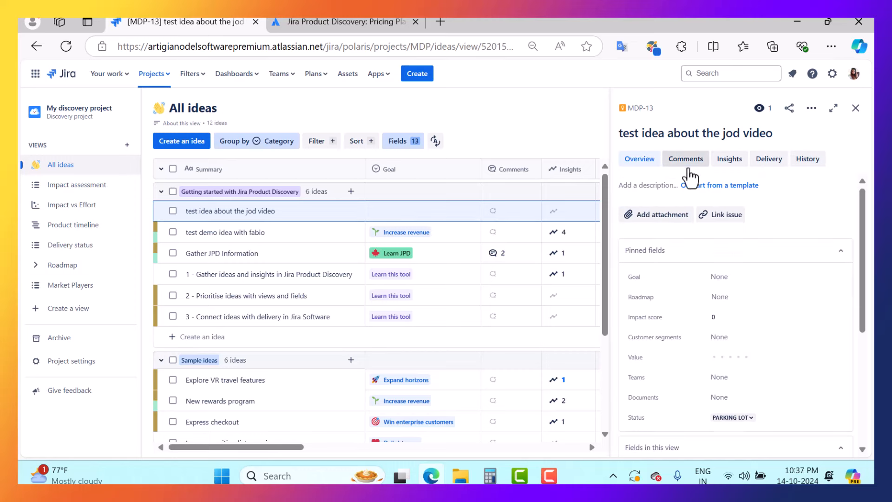
mouse_move(808, 162)
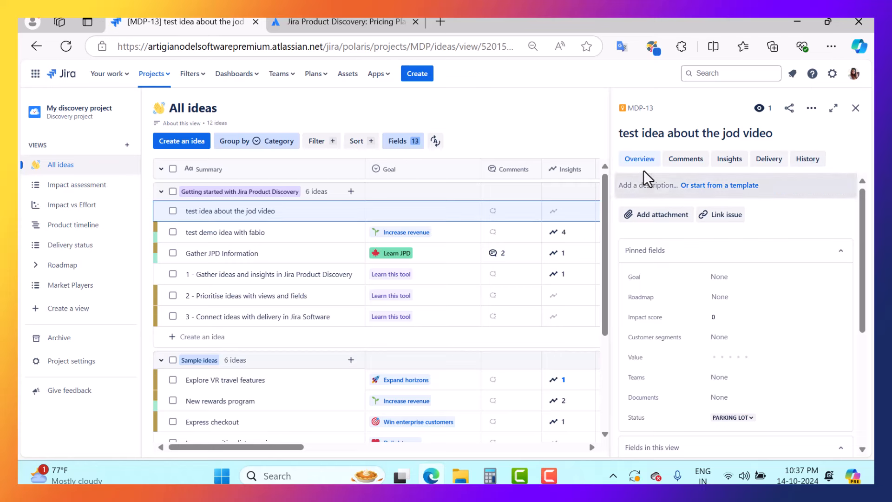
mouse_move(332, 165)
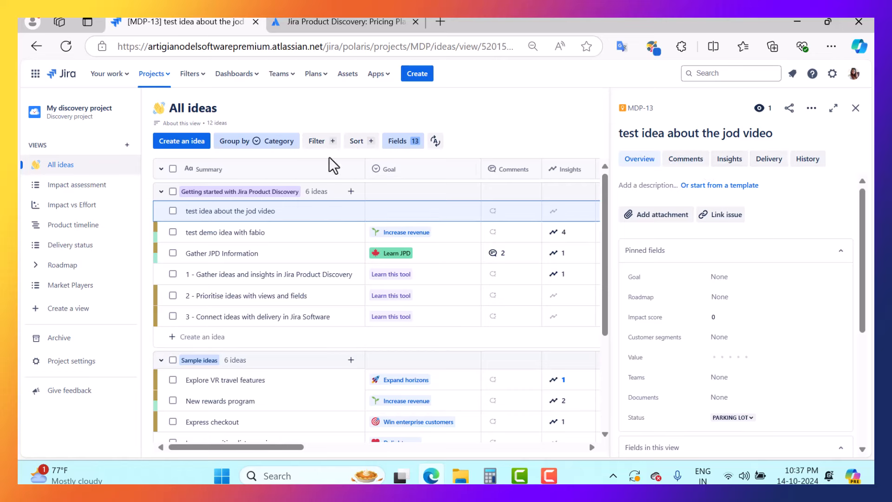
mouse_move(857, 107)
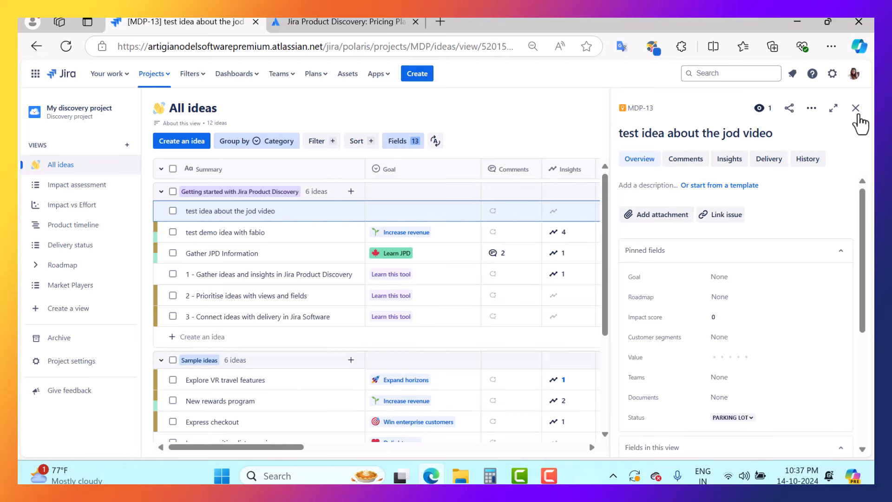
Close the idea panel and view the Group by and Sort settings without changing them
left_click(855, 108)
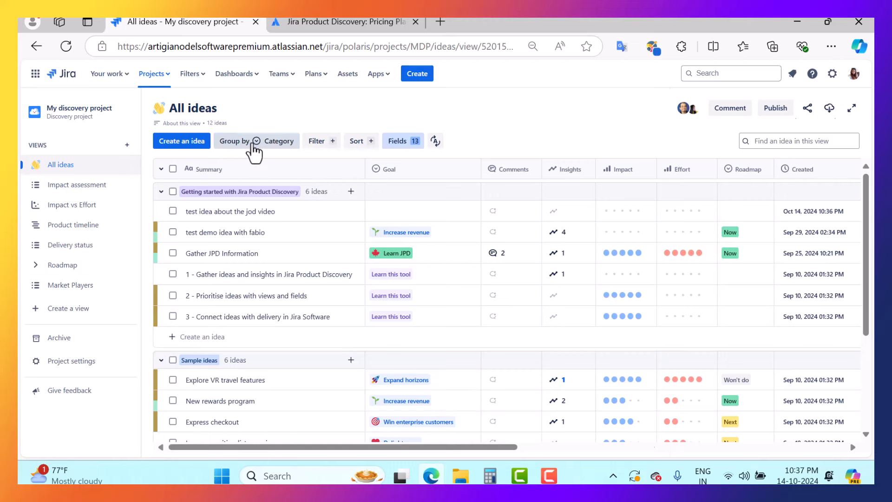
left_click(234, 140)
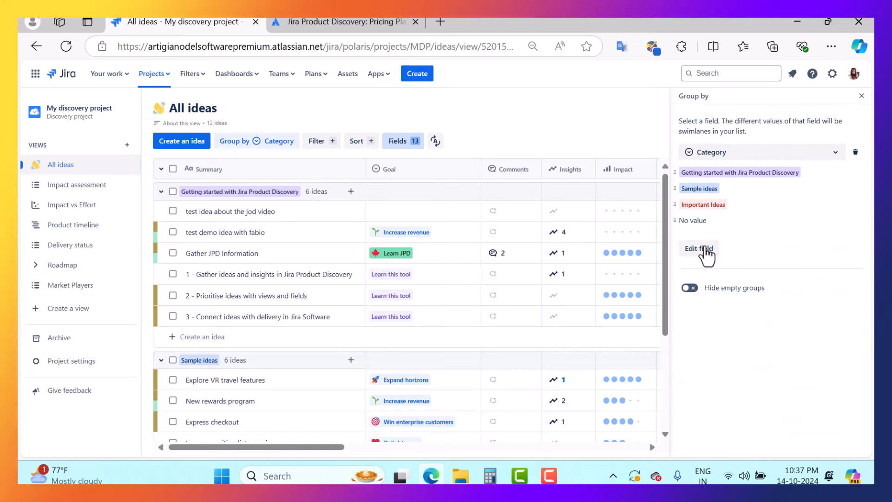
left_click(760, 152)
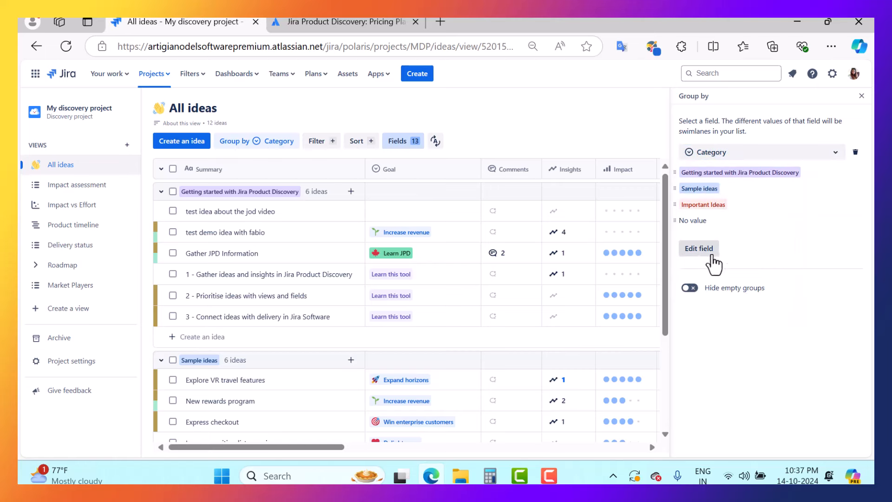
mouse_move(725, 301)
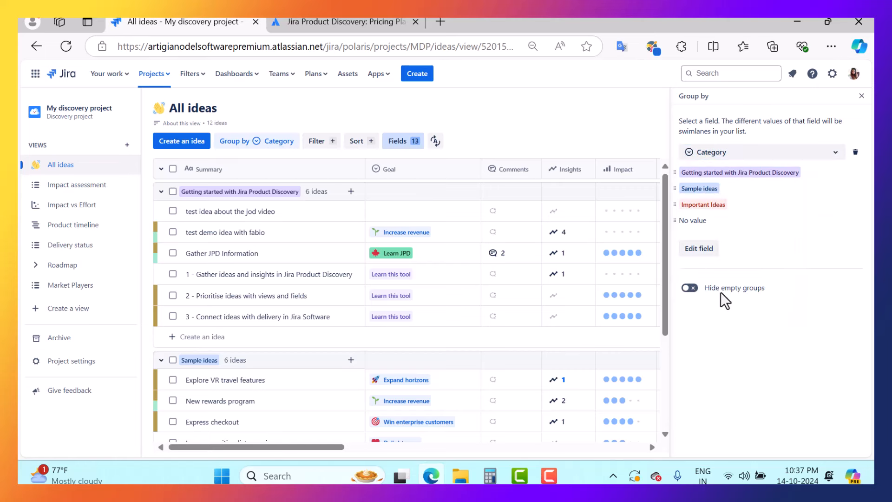
mouse_move(498, 212)
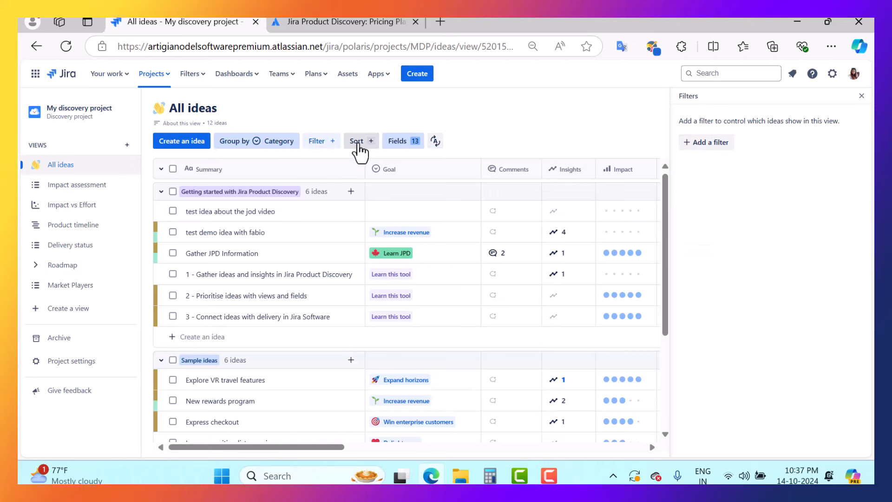
left_click(357, 140)
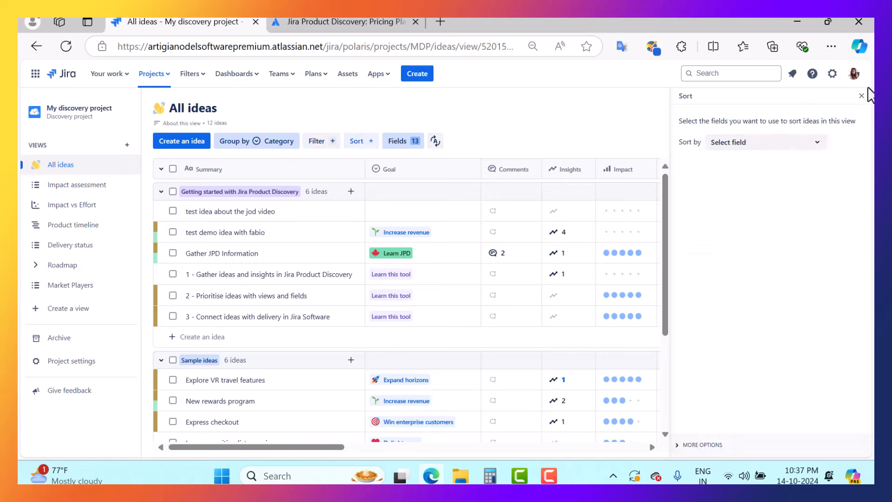
left_click(862, 96)
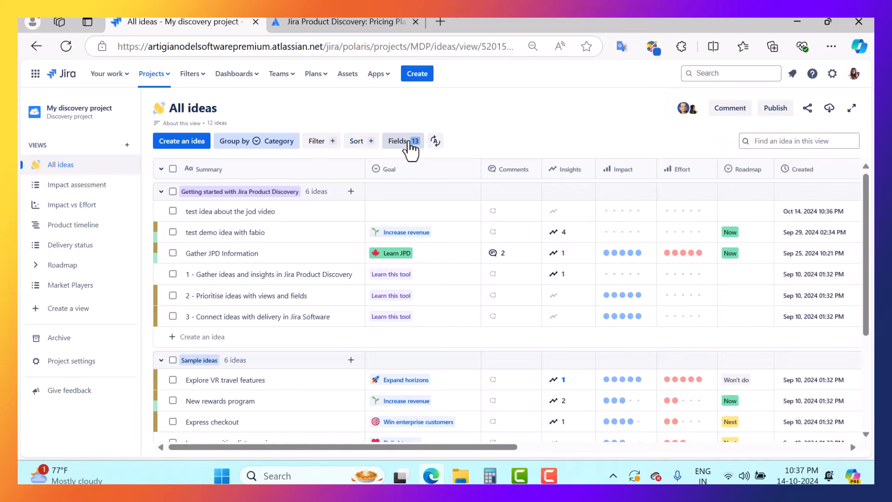
mouse_move(511, 169)
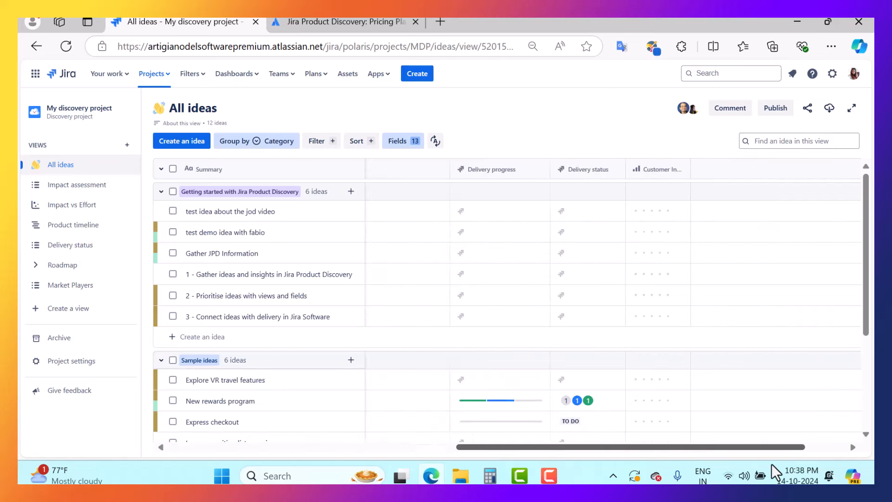
Scroll the table right to the Teams column and dismiss the add-field list unused
scroll("right", 3)
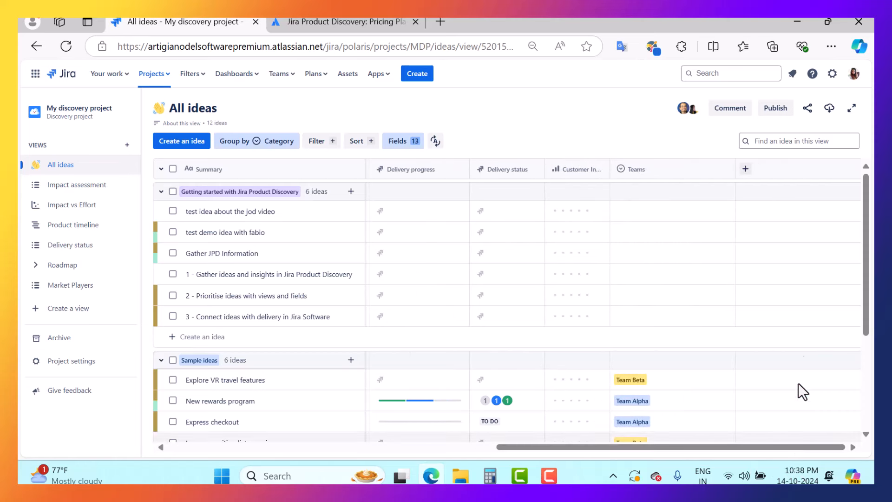
left_click(745, 169)
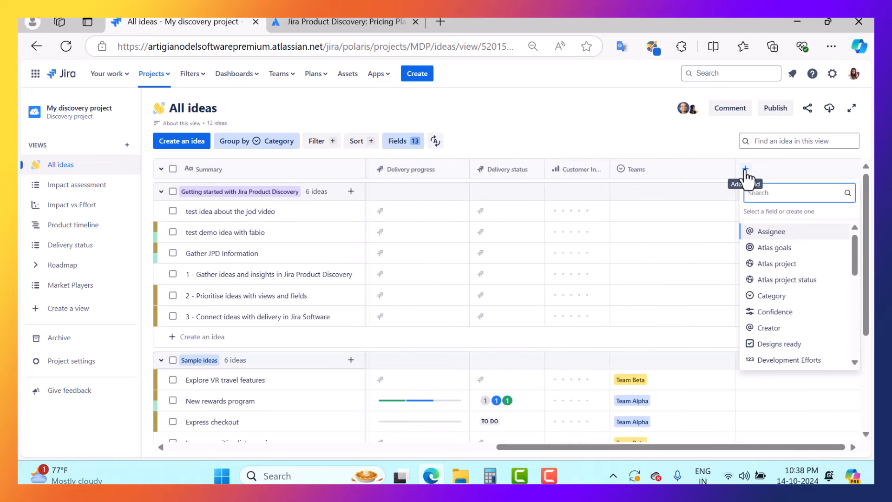
mouse_move(779, 332)
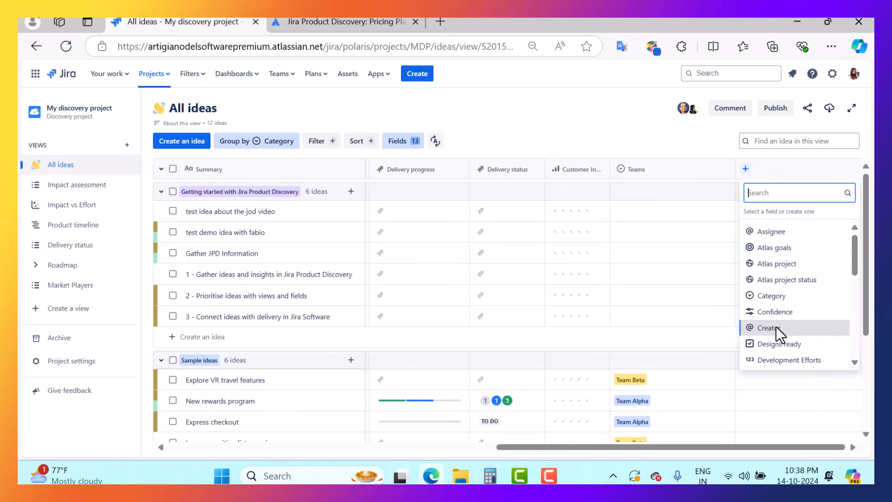
left_click(769, 328)
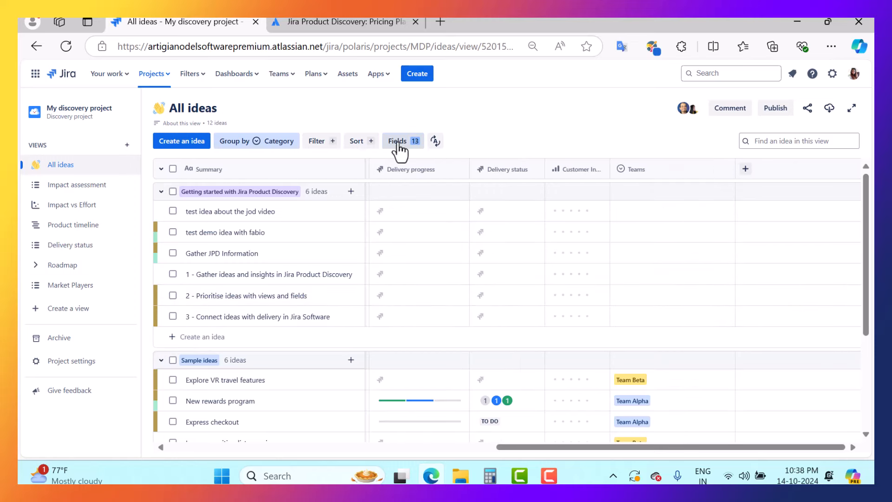
Turn on the Confidence and Designs ready fields in the view's Fields panel
left_click(397, 141)
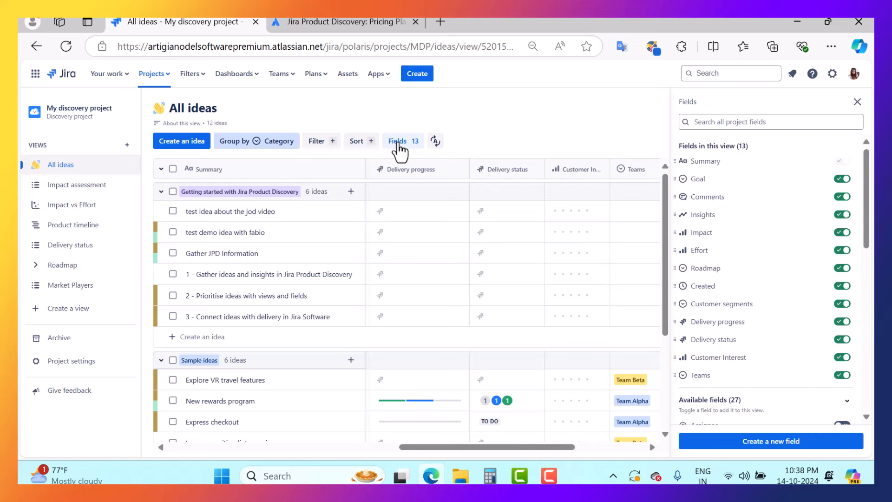
scroll("down", 3)
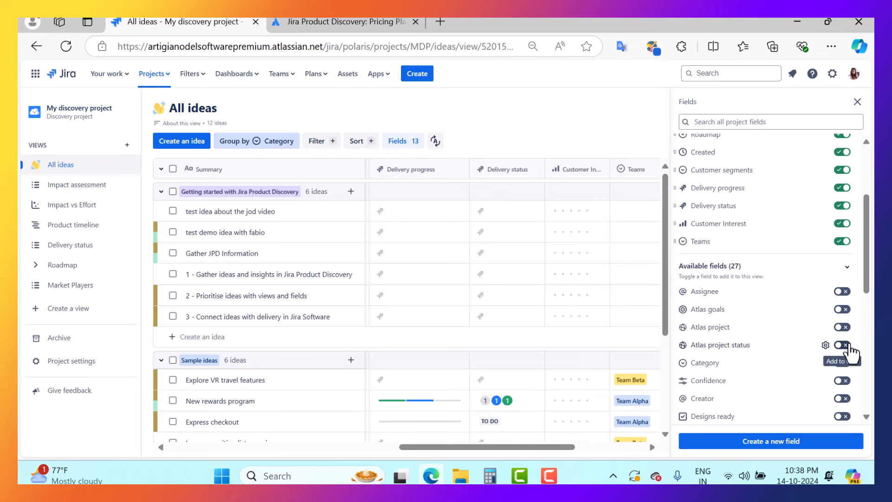
left_click(841, 380)
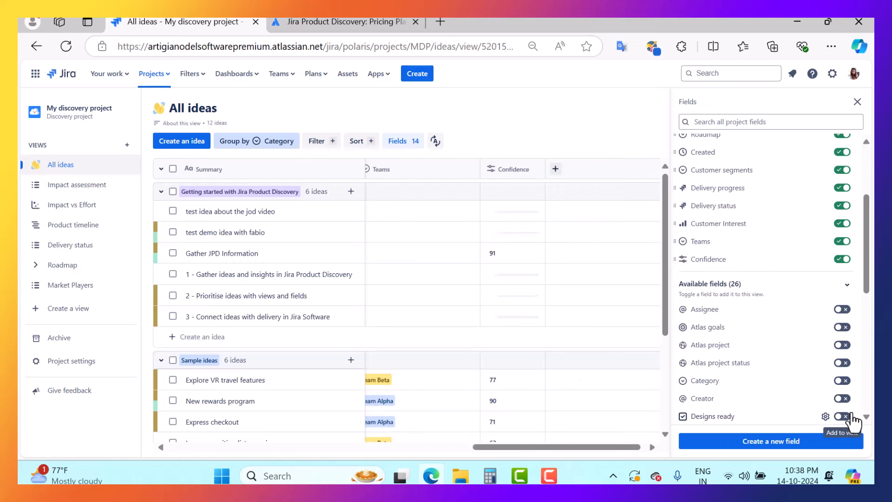
left_click(843, 416)
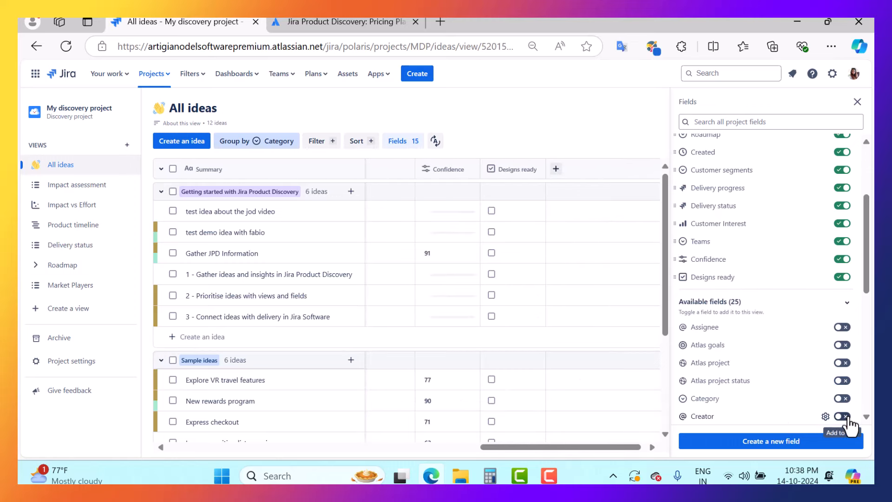
mouse_move(803, 475)
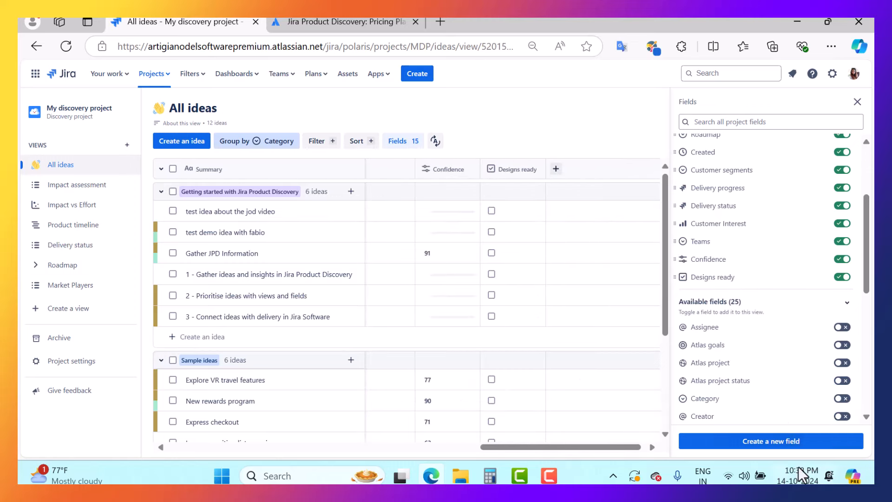
mouse_move(791, 449)
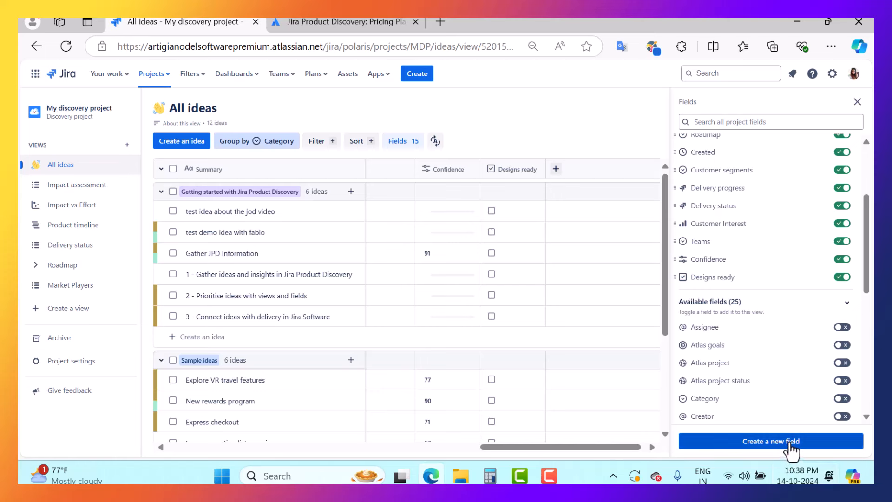
Start a new field, check its Type options, then close the panel without creating it
left_click(770, 441)
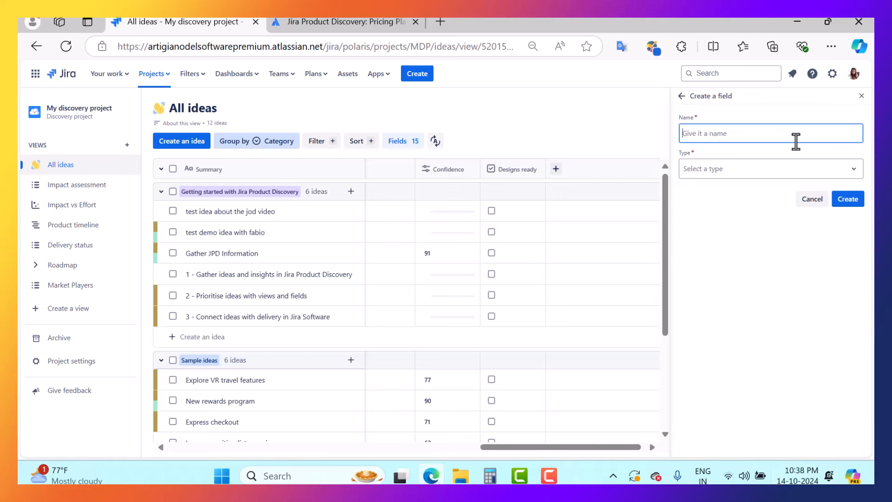
left_click(769, 169)
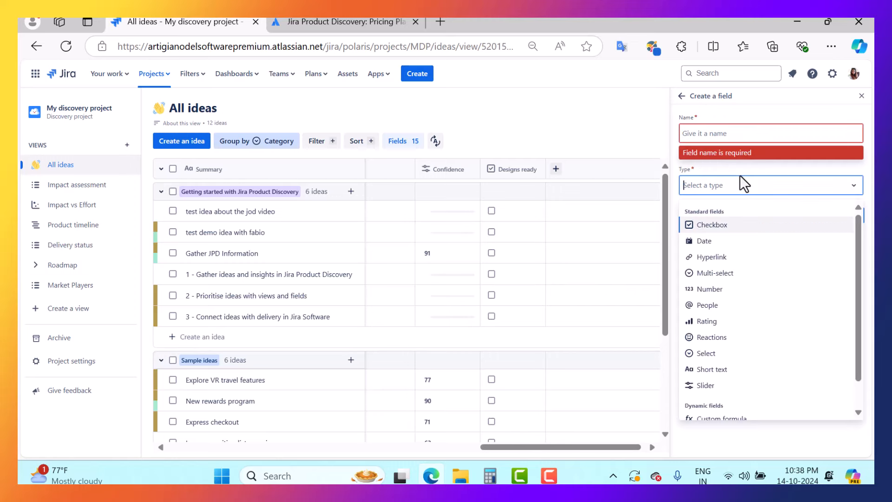
left_click(862, 96)
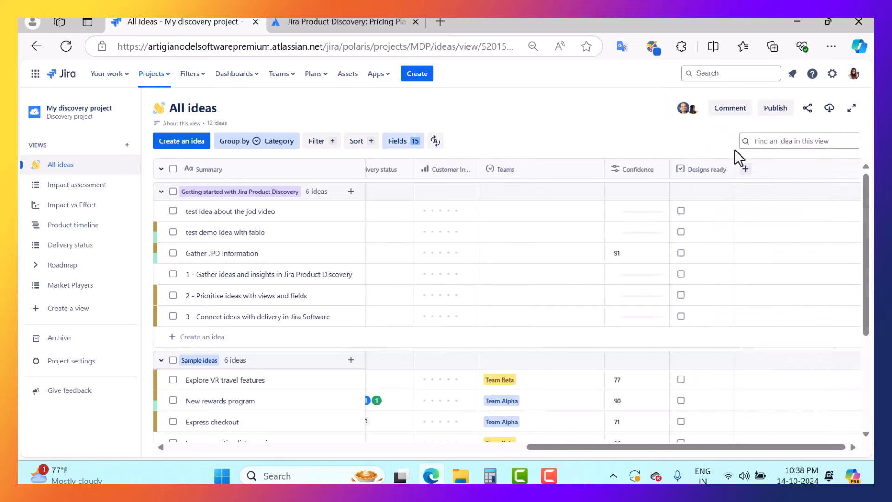
mouse_move(831, 162)
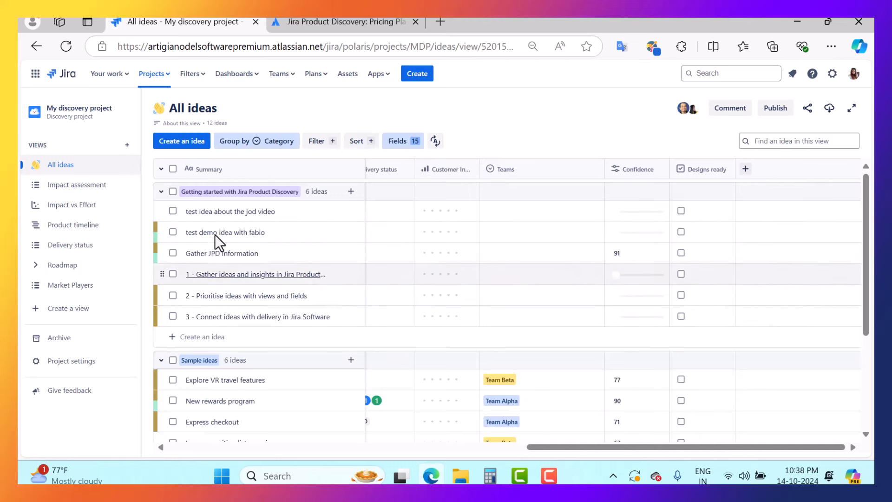
mouse_move(768, 274)
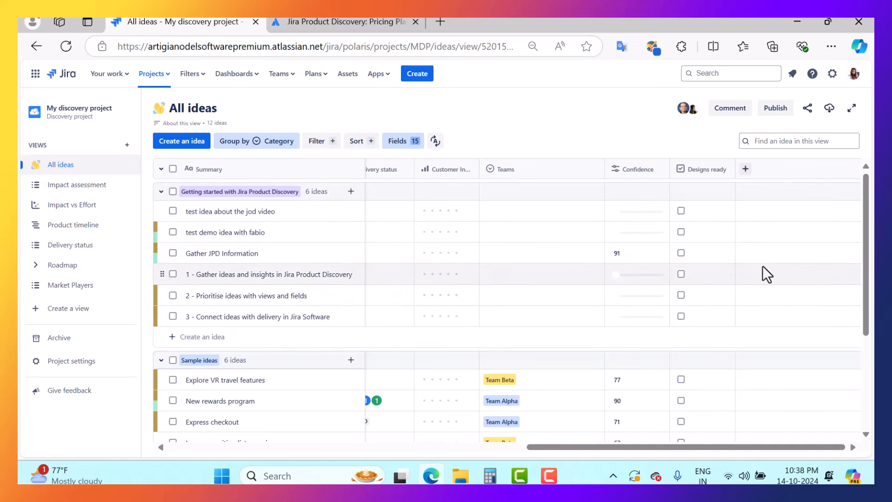
mouse_move(523, 301)
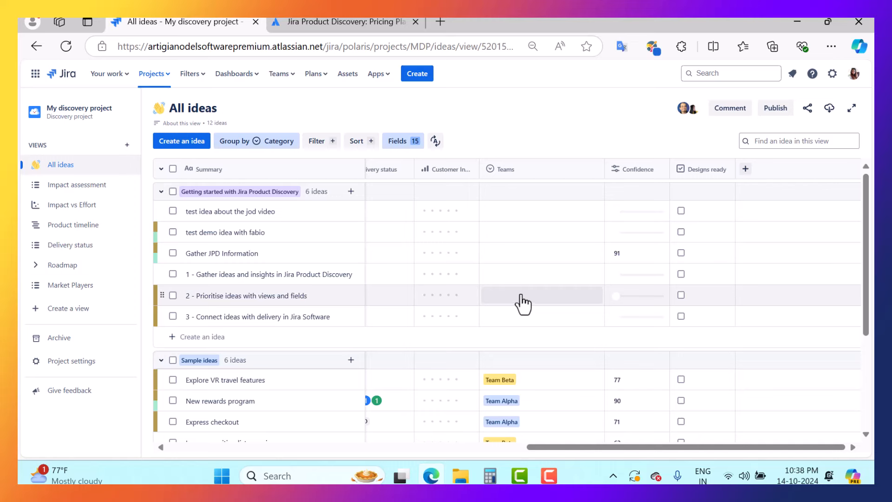
mouse_move(363, 147)
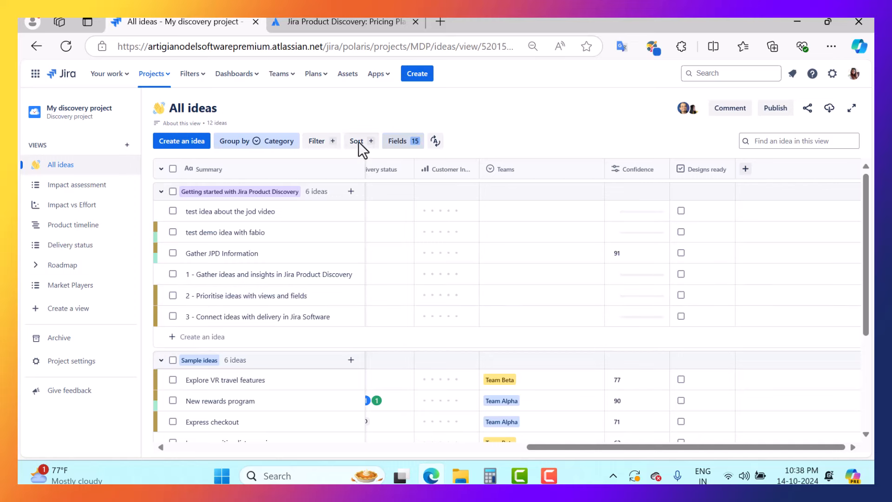
mouse_move(528, 188)
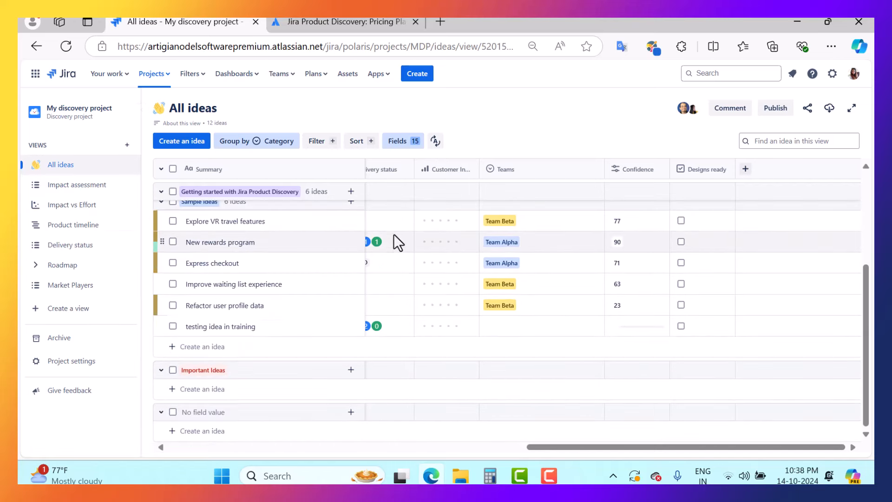
Pass through Product timeline in the sidebar to reach the Delivery status view
left_click(73, 225)
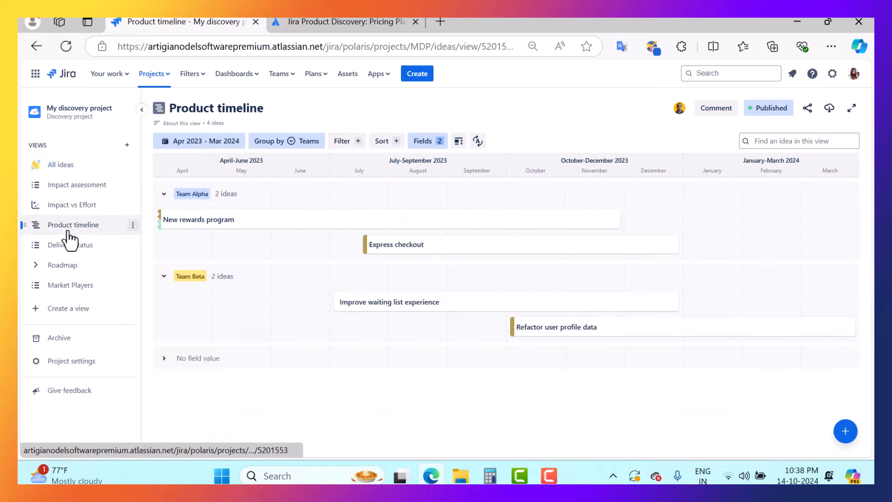
mouse_move(557, 333)
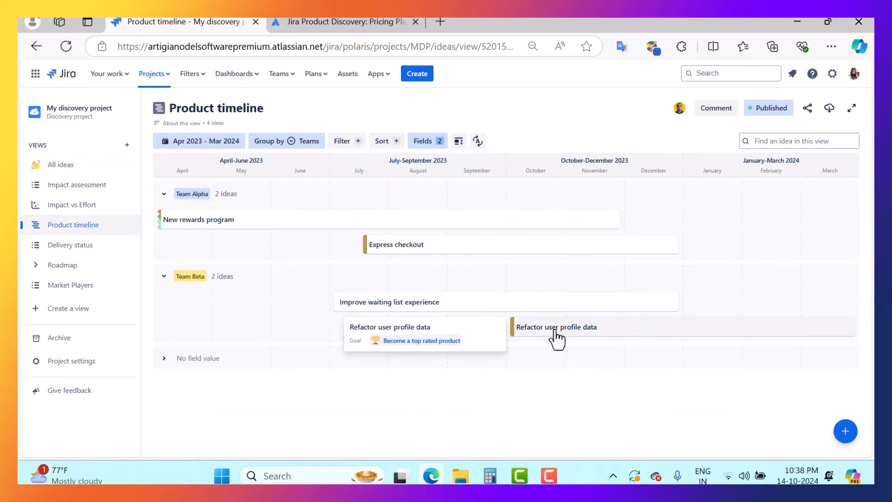
left_click(71, 245)
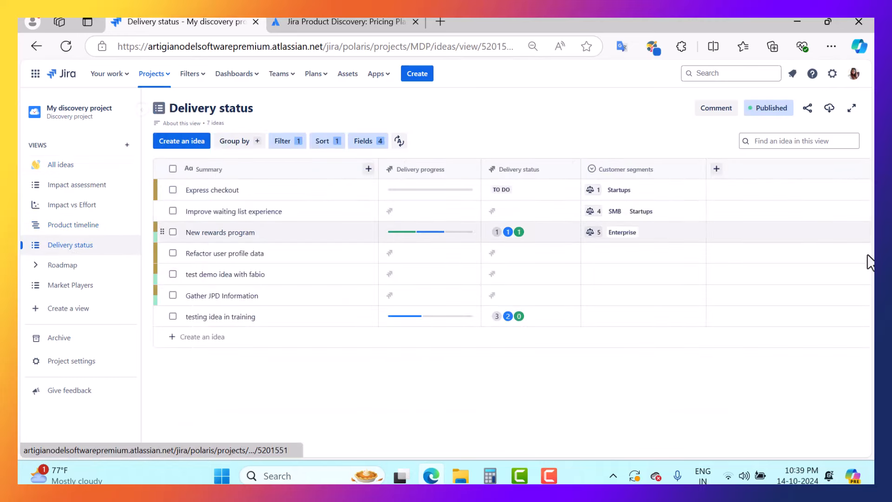
mouse_move(446, 131)
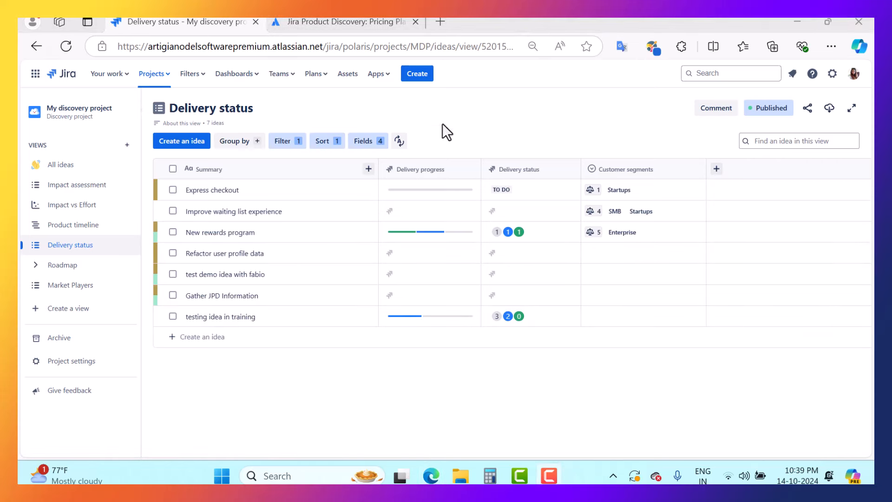
mouse_move(493, 316)
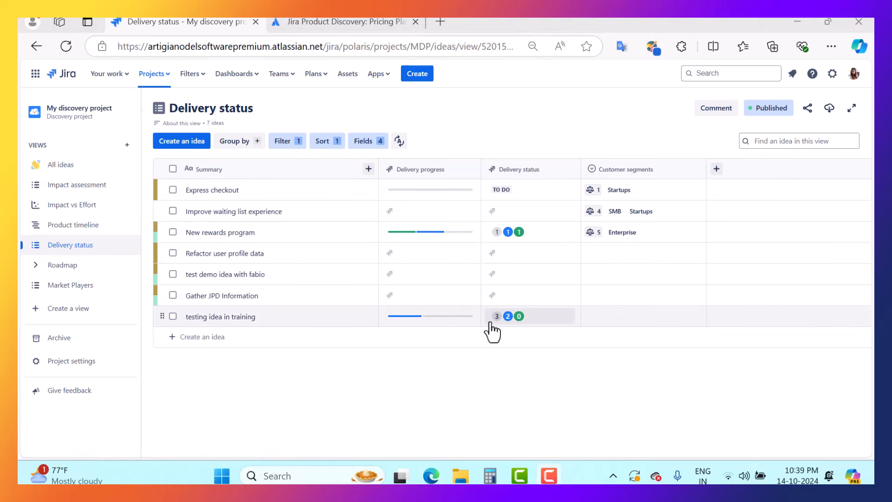
mouse_move(643, 295)
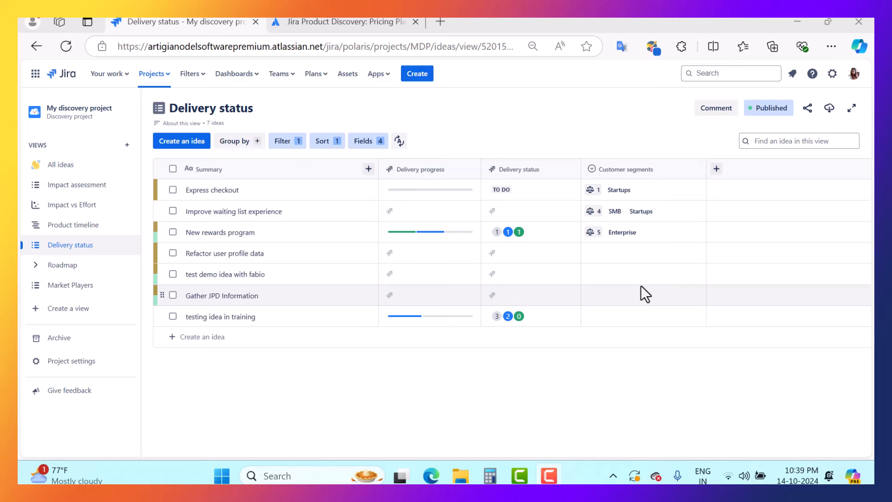
mouse_move(731, 159)
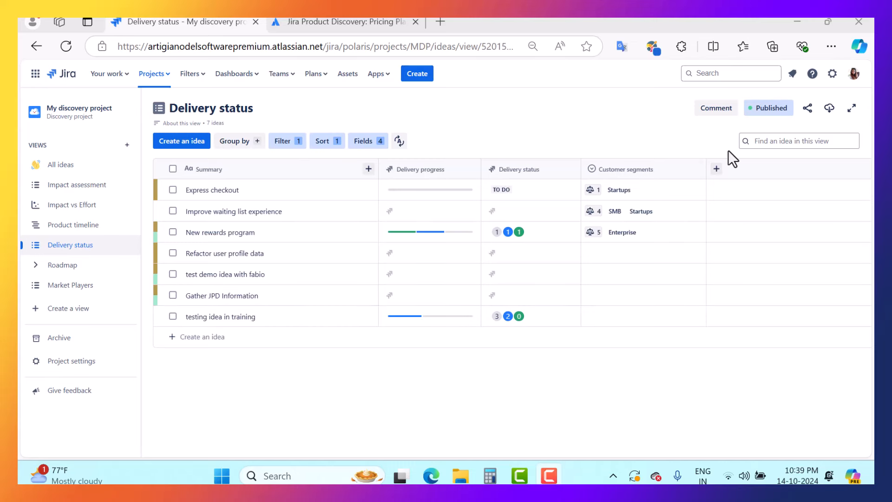
left_click(769, 107)
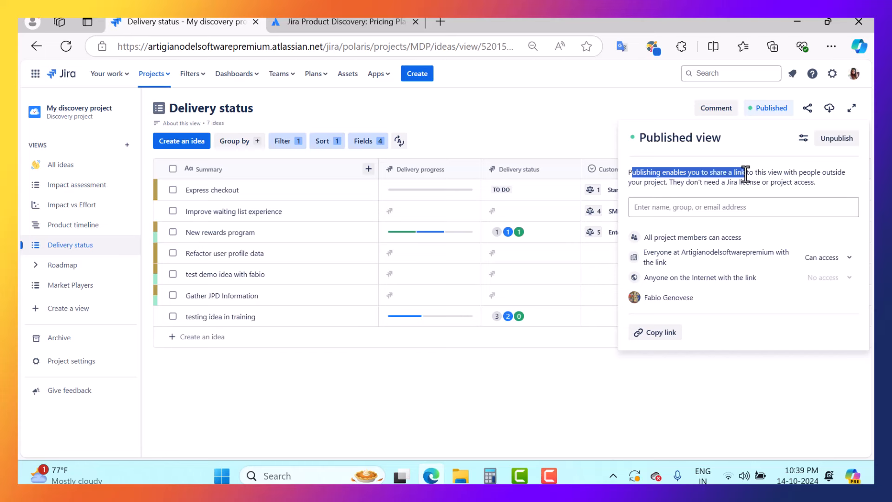
mouse_move(700, 200)
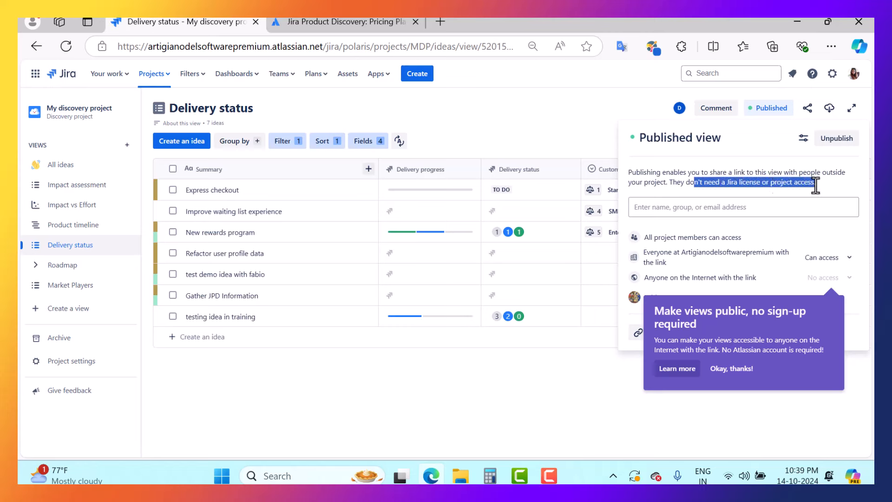
left_click(732, 368)
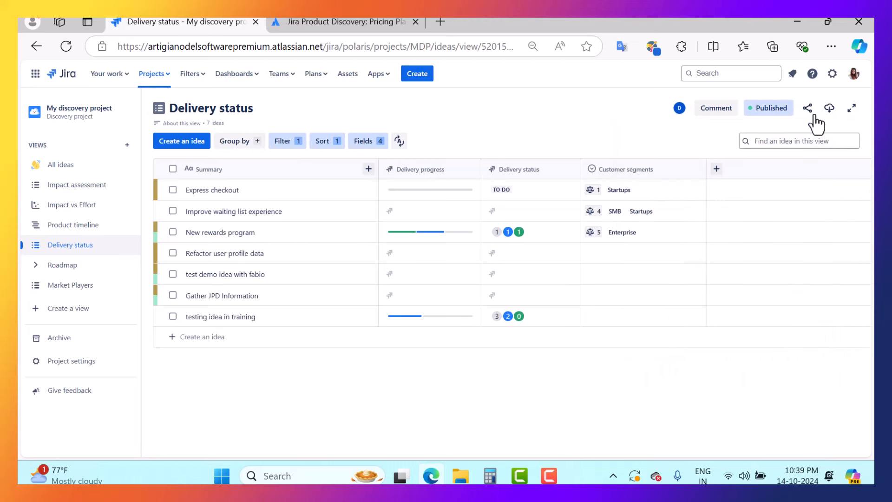
left_click(808, 108)
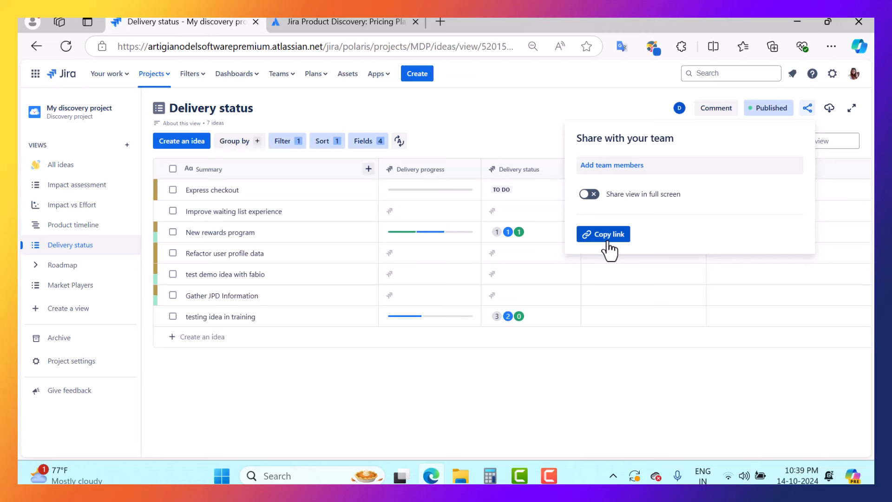
mouse_move(653, 243)
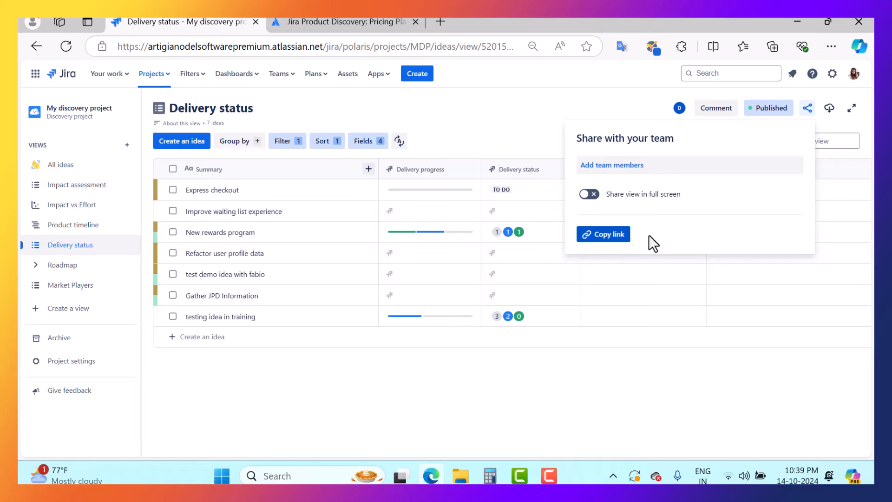
mouse_move(609, 242)
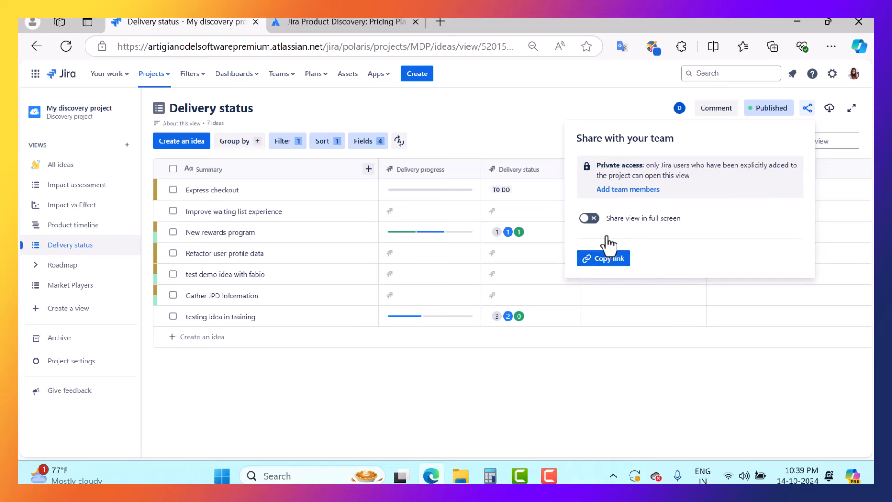
mouse_move(497, 121)
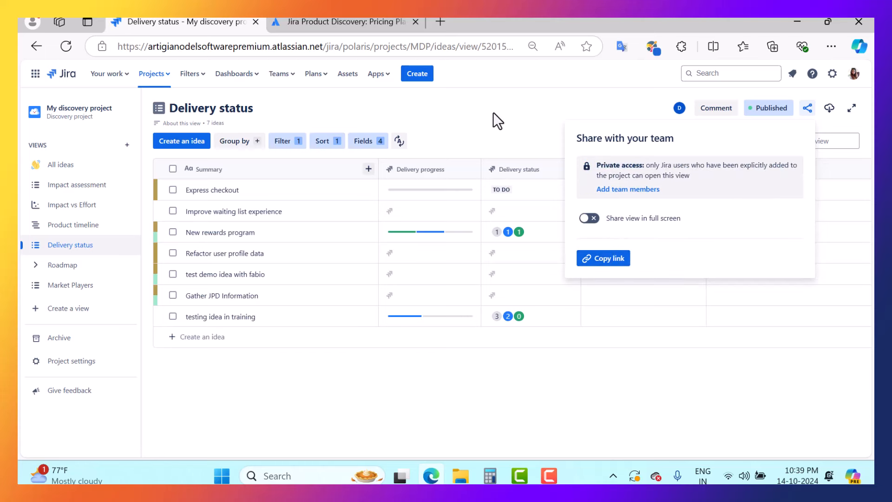
left_click(348, 367)
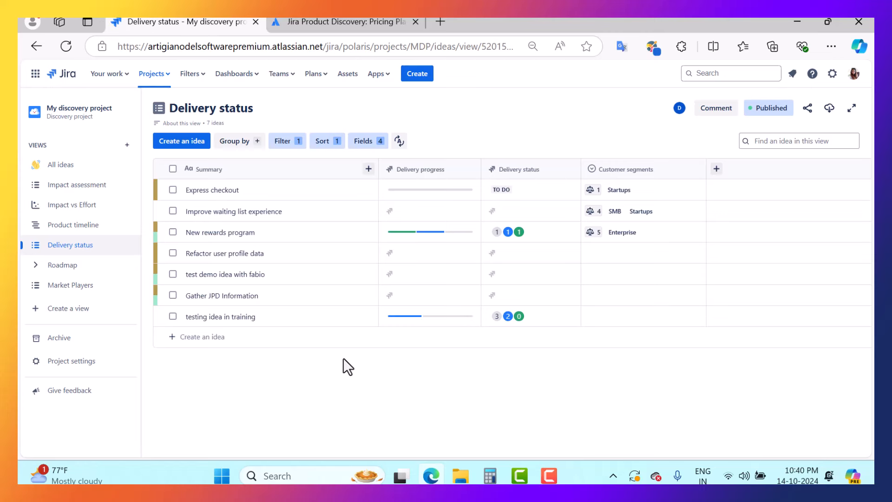
mouse_move(444, 154)
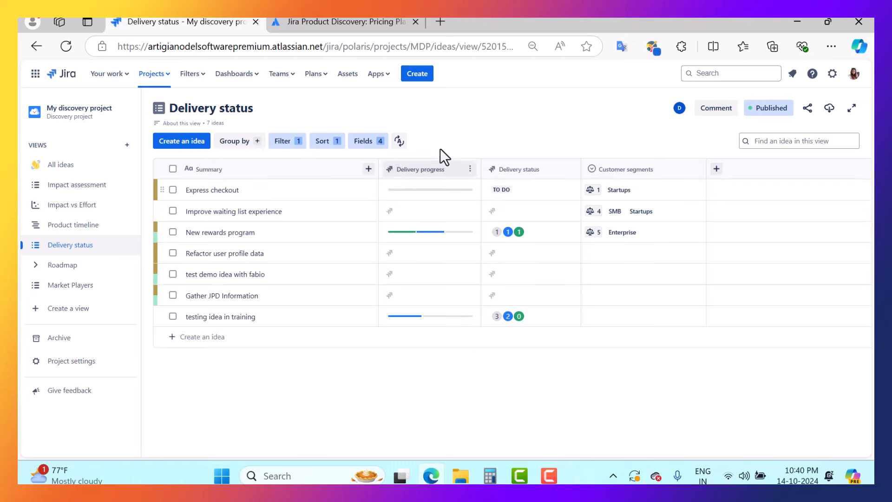
mouse_move(212, 413)
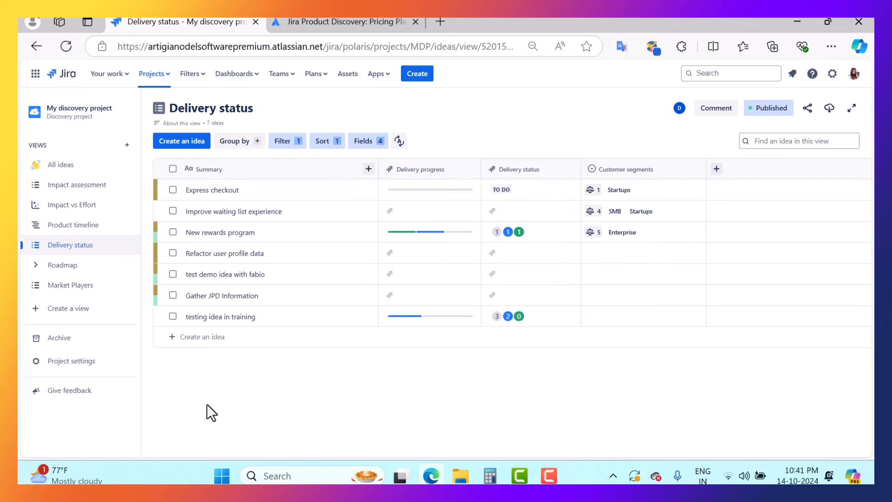
Return to the All ideas view listing 12 ideas grouped by category
left_click(61, 164)
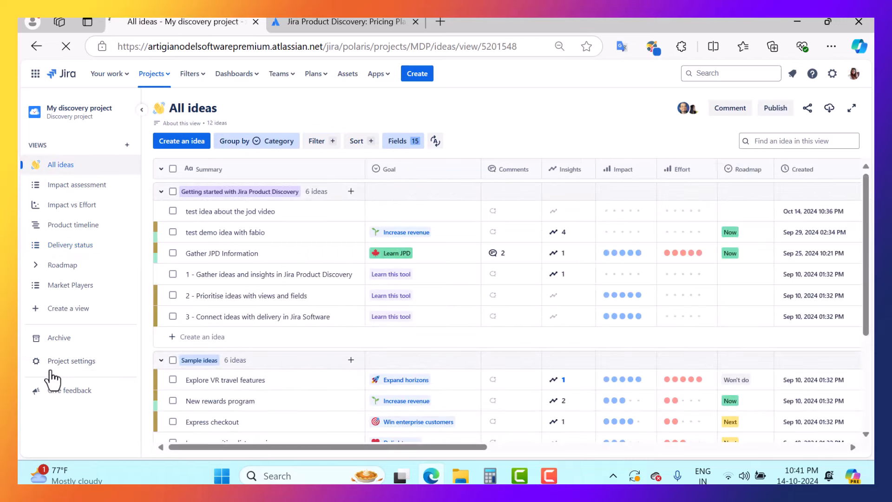
mouse_move(100, 375)
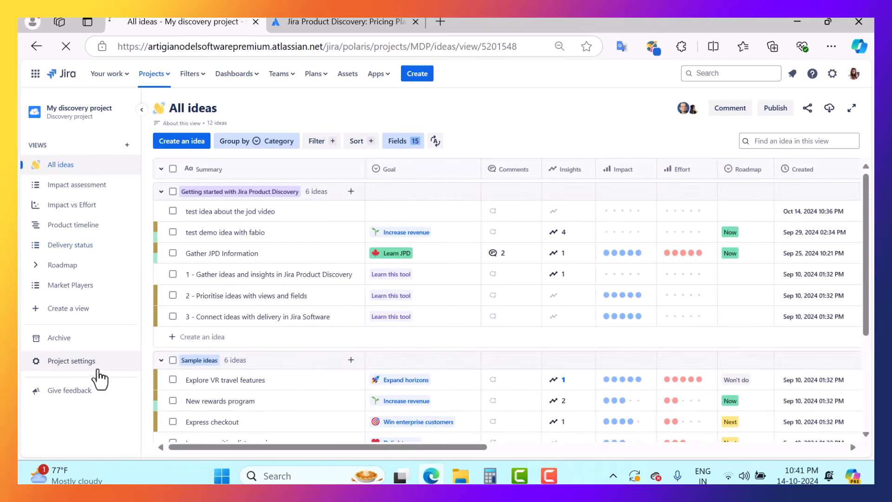
mouse_move(102, 431)
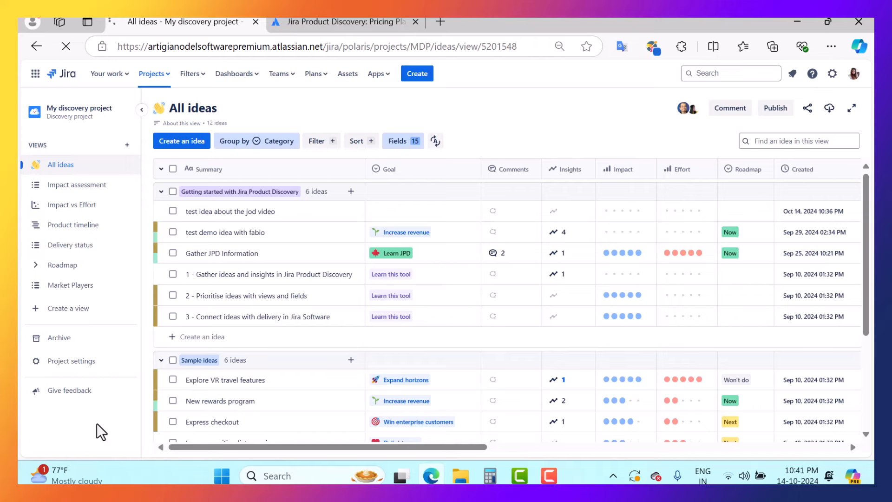